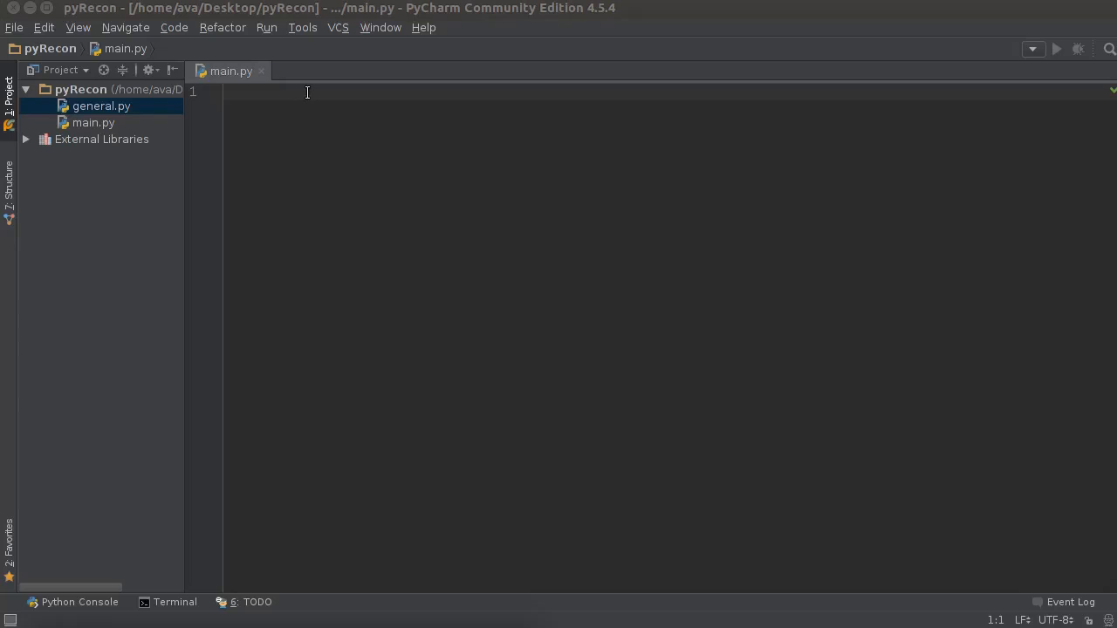
mouse_move(307, 97)
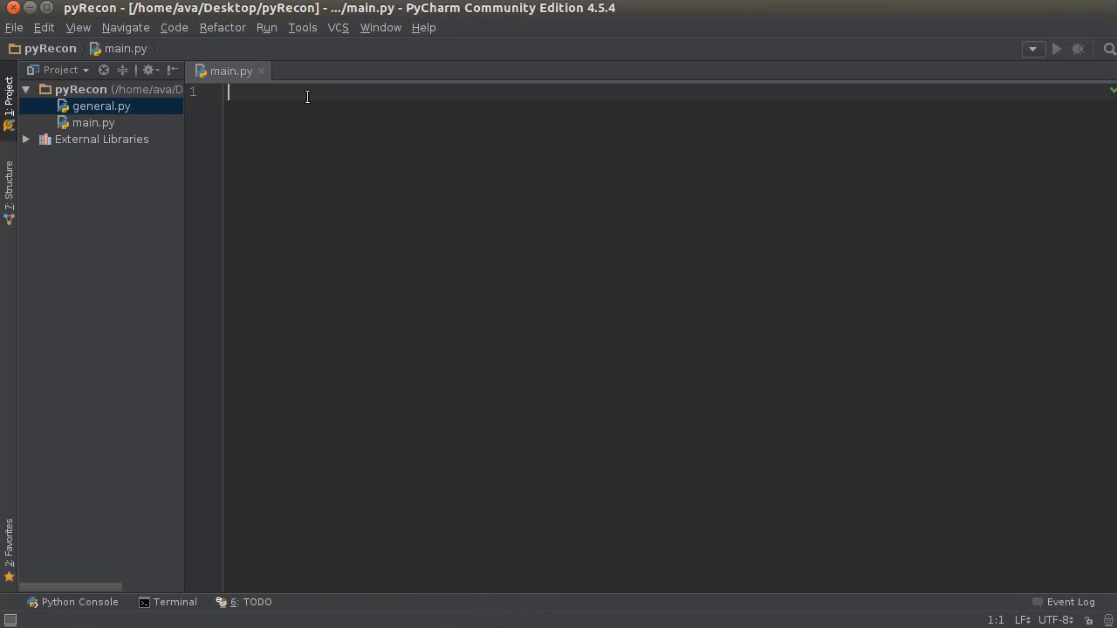
type("https://www.thenewboston.com/")
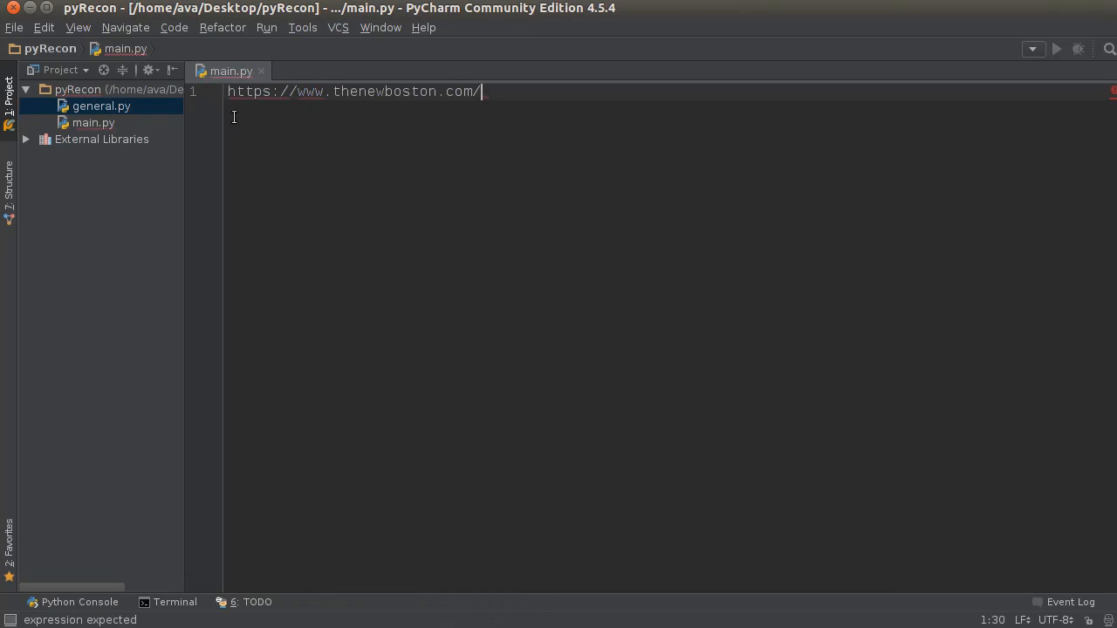
key("enter")
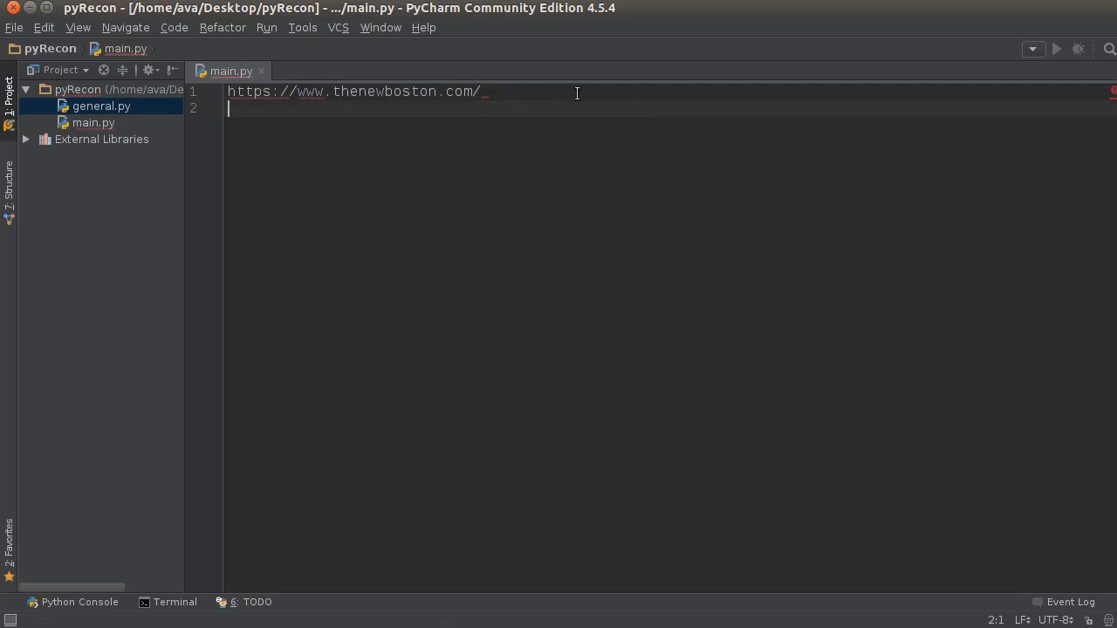
left_click_drag(332, 91, 474, 91)
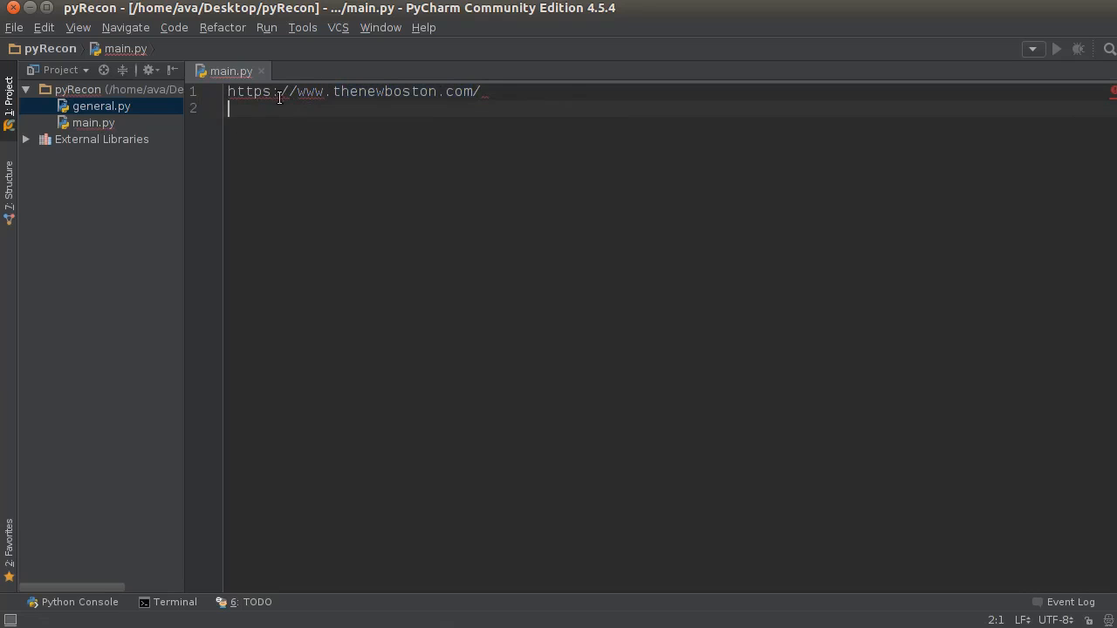
mouse_move(366, 126)
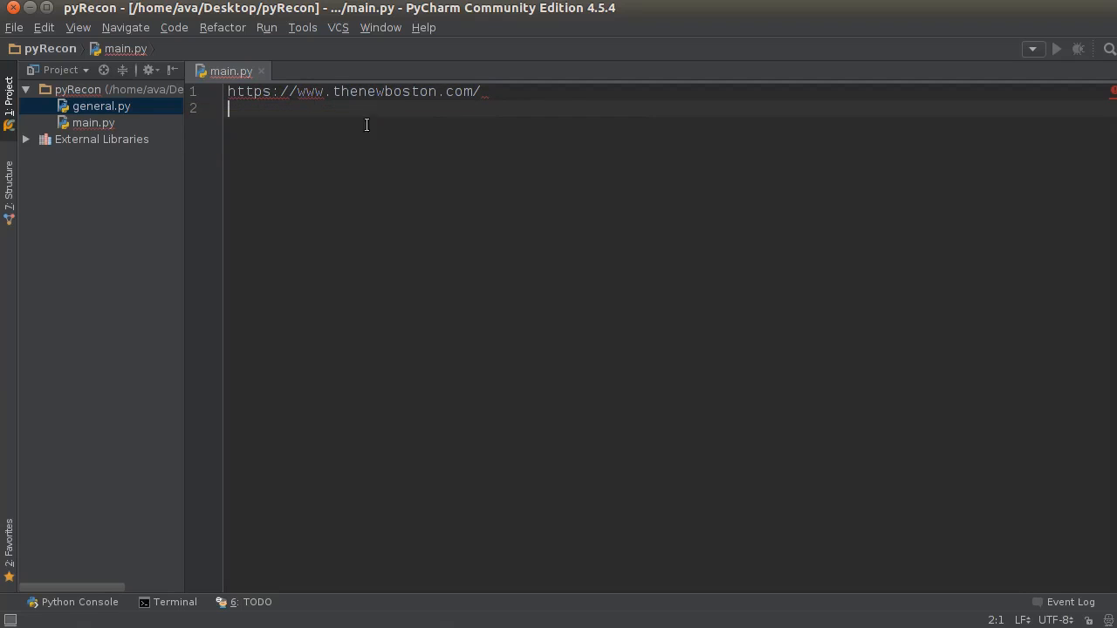
mouse_move(661, 208)
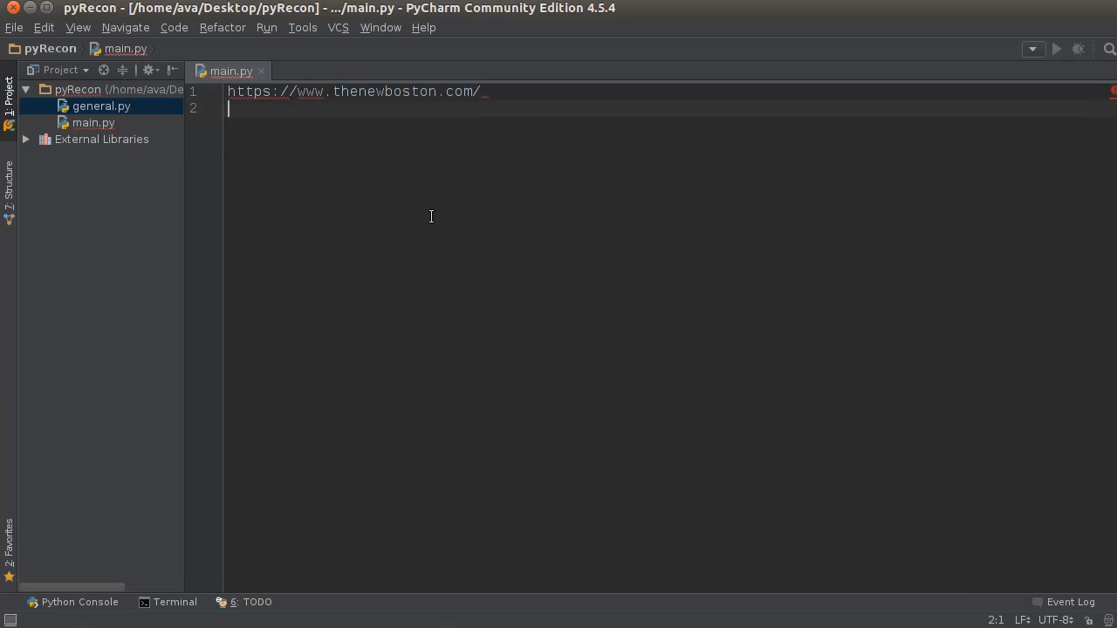
mouse_move(402, 185)
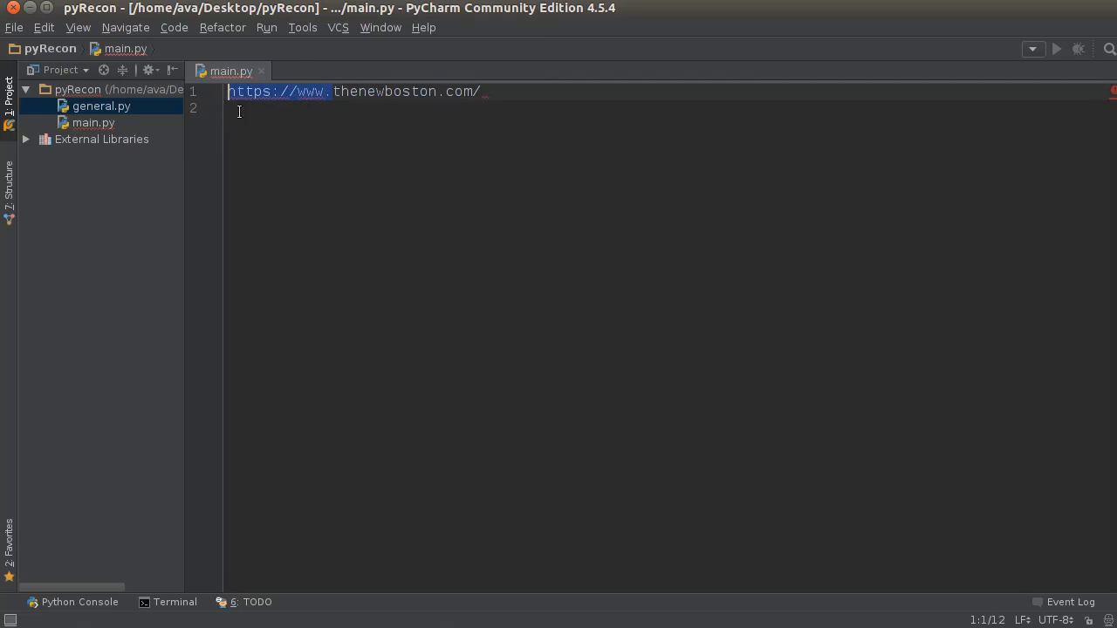
left_click(274, 91)
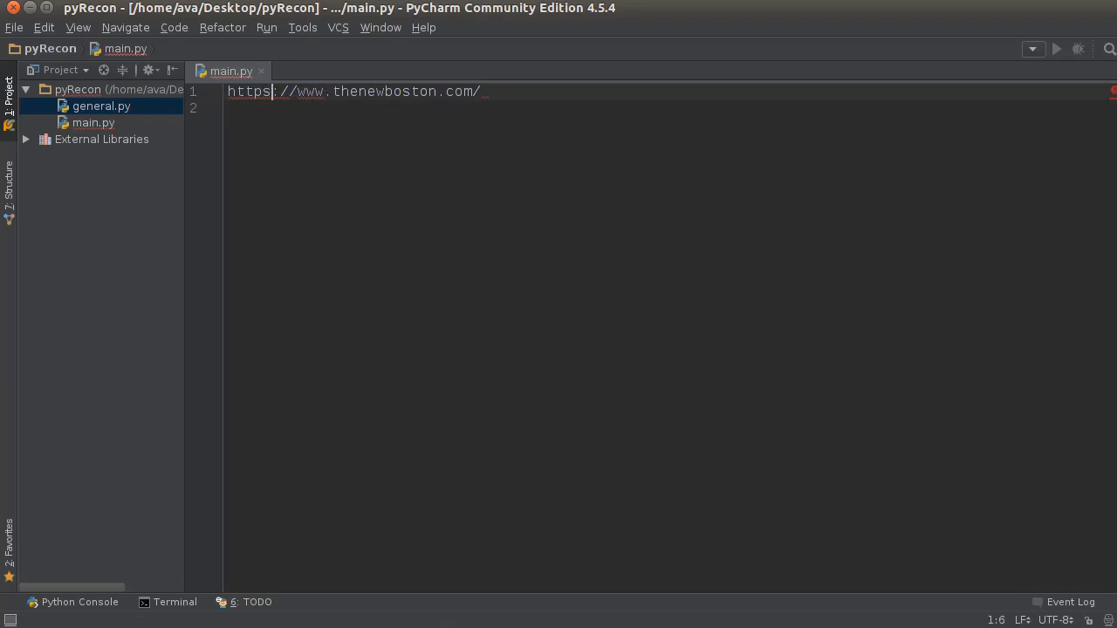
key("BackSpace")
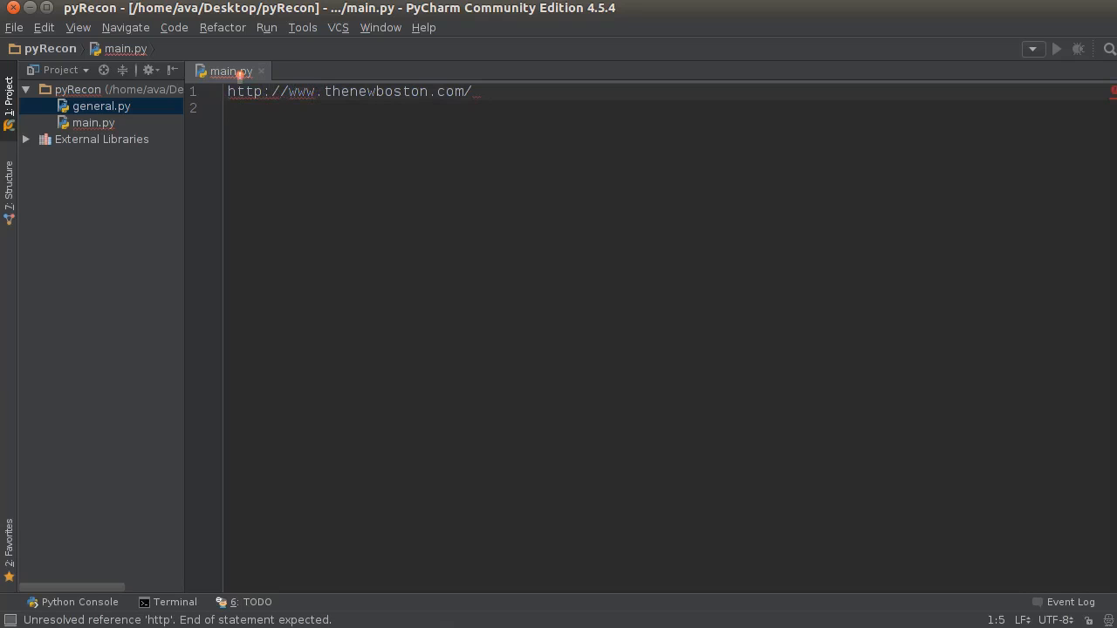
double_click(301, 91)
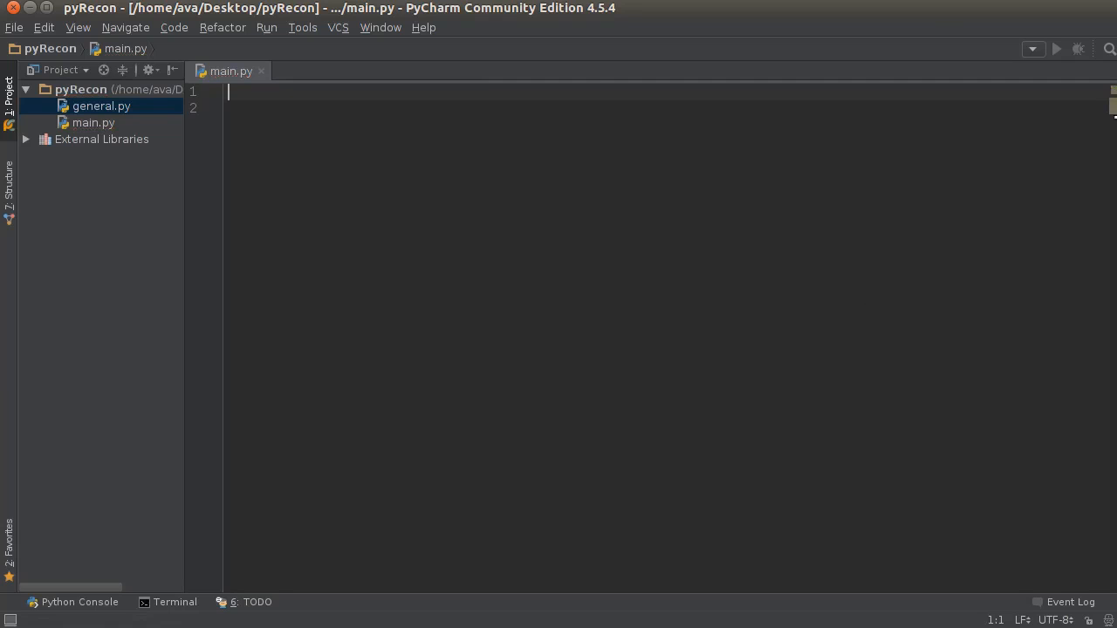
Run whois thenewboston.com in the Terminal and scroll through the returned registration record.
left_click(175, 602)
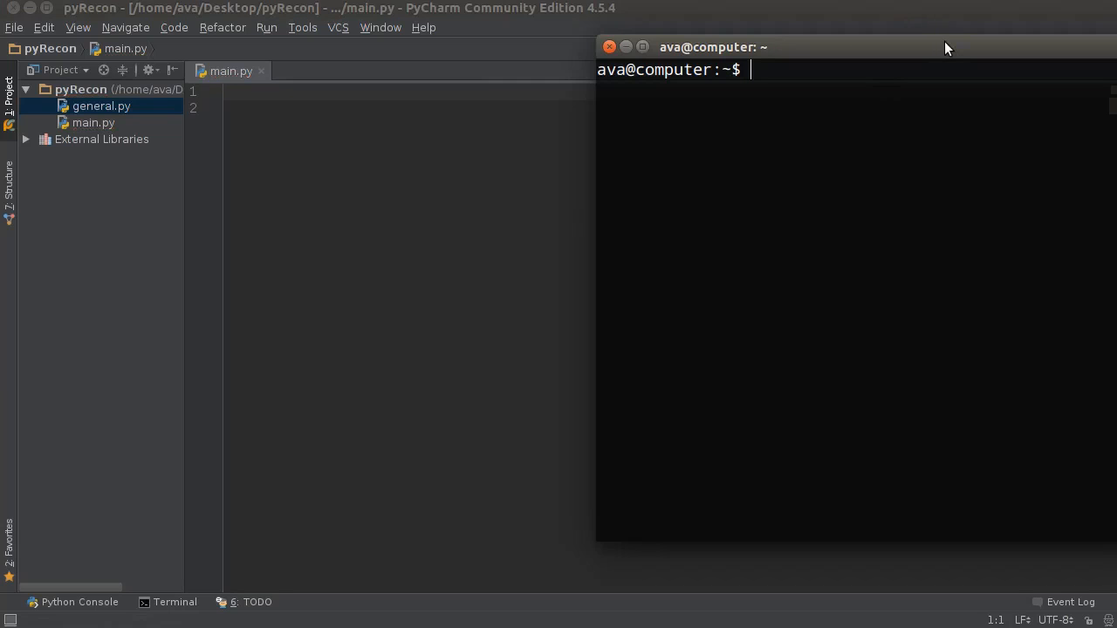
mouse_move(991, 53)
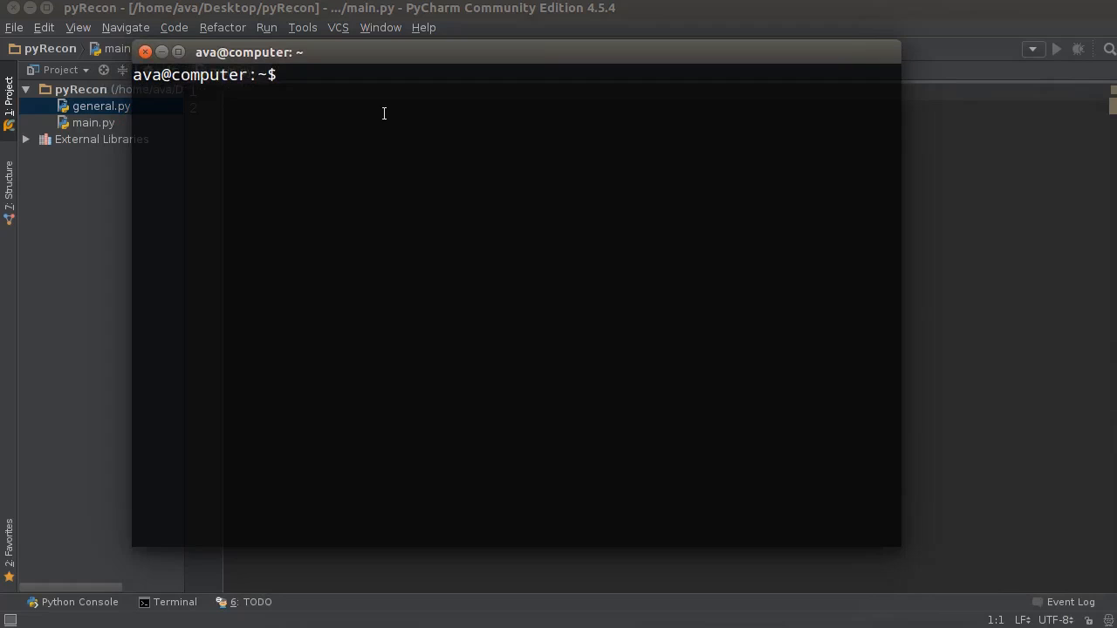
type("whois")
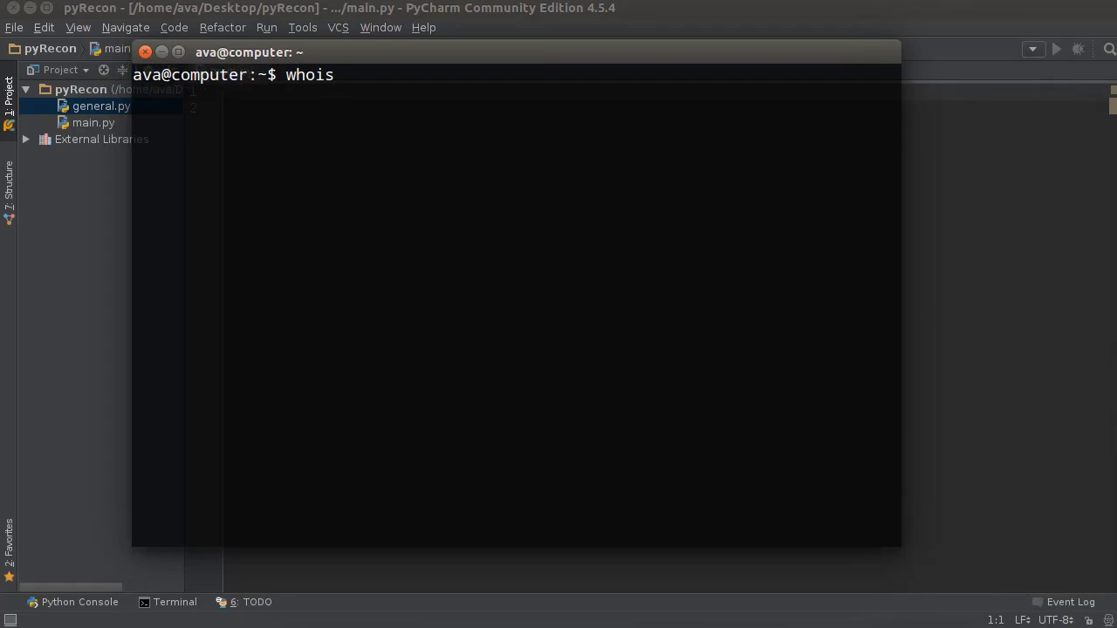
type("https://www.thenewboston.com/")
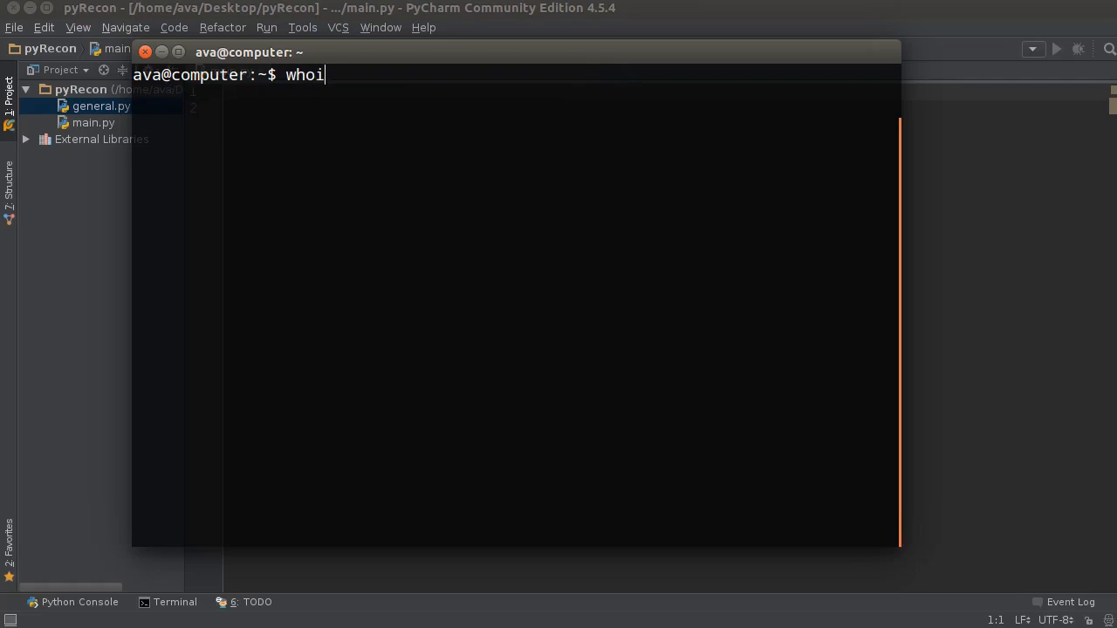
type("s th")
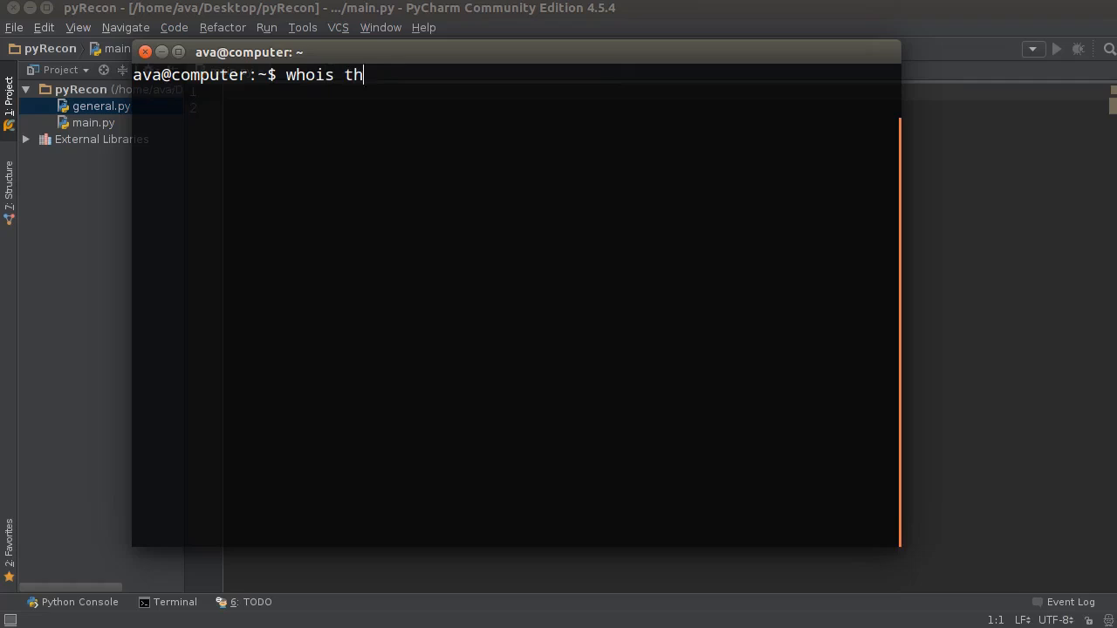
type("enewboston.com")
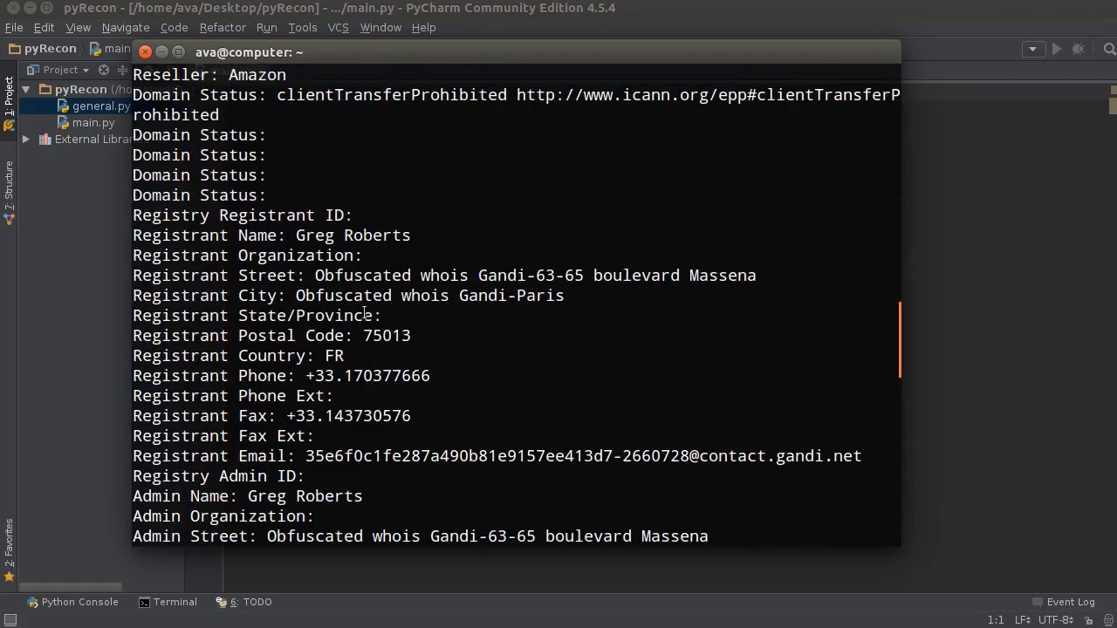
scroll("down", 3)
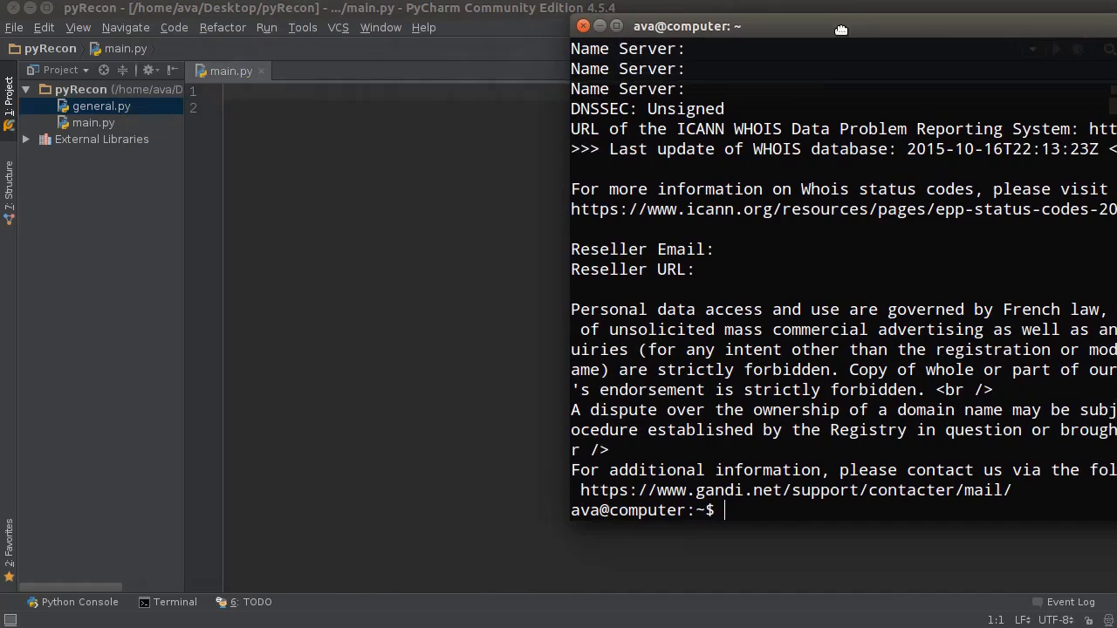
left_click(583, 26)
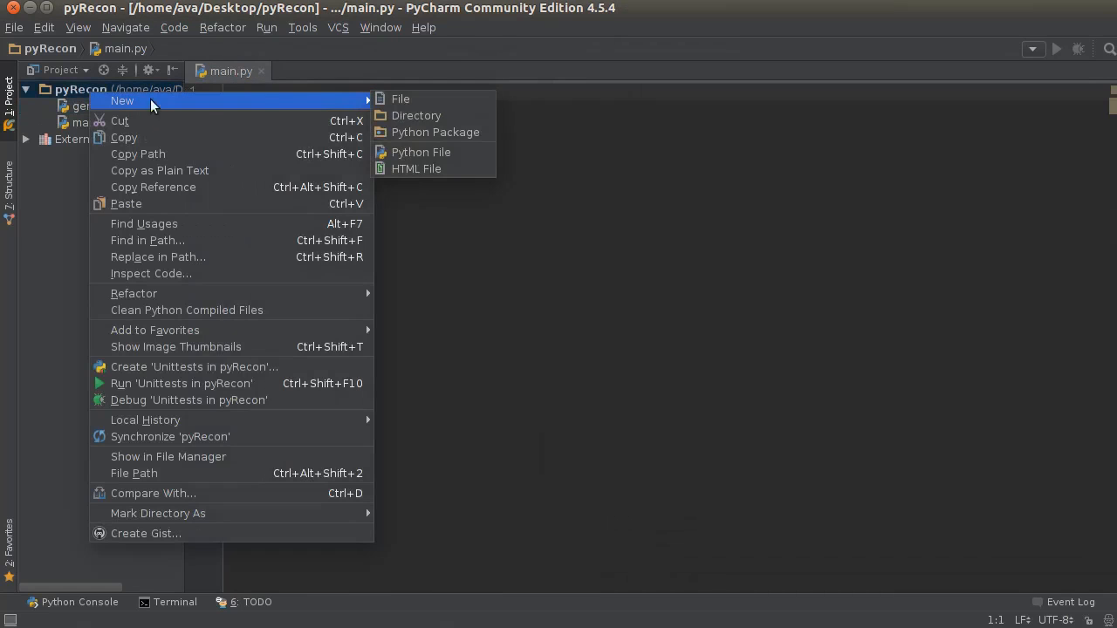
Create a new Python file named domain_name.py in the pyRecon project.
left_click(421, 151)
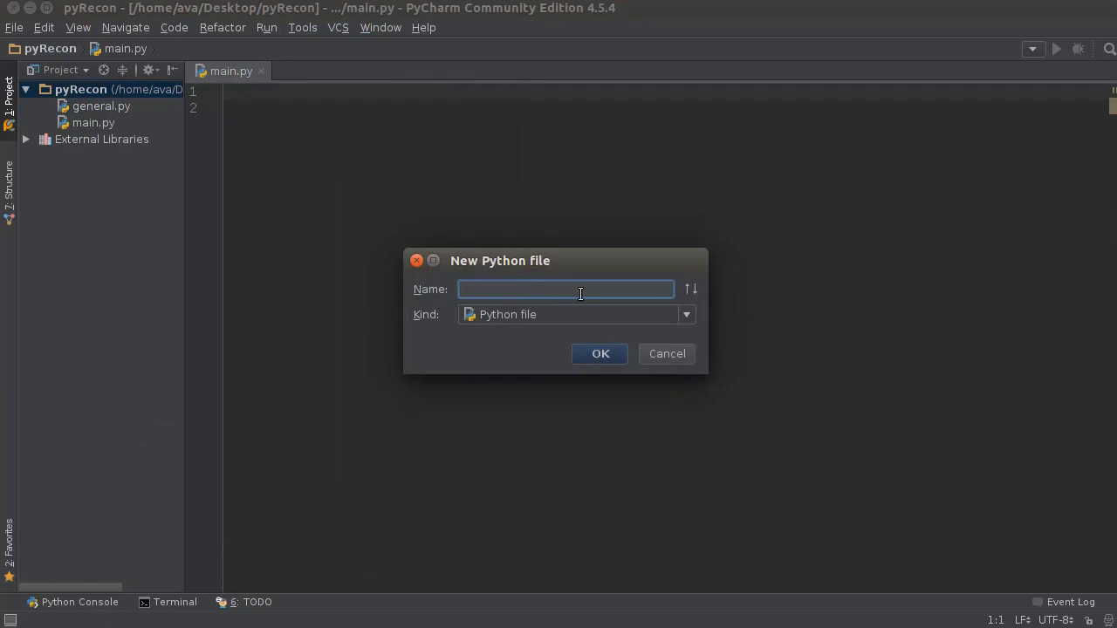
type("domain_nam")
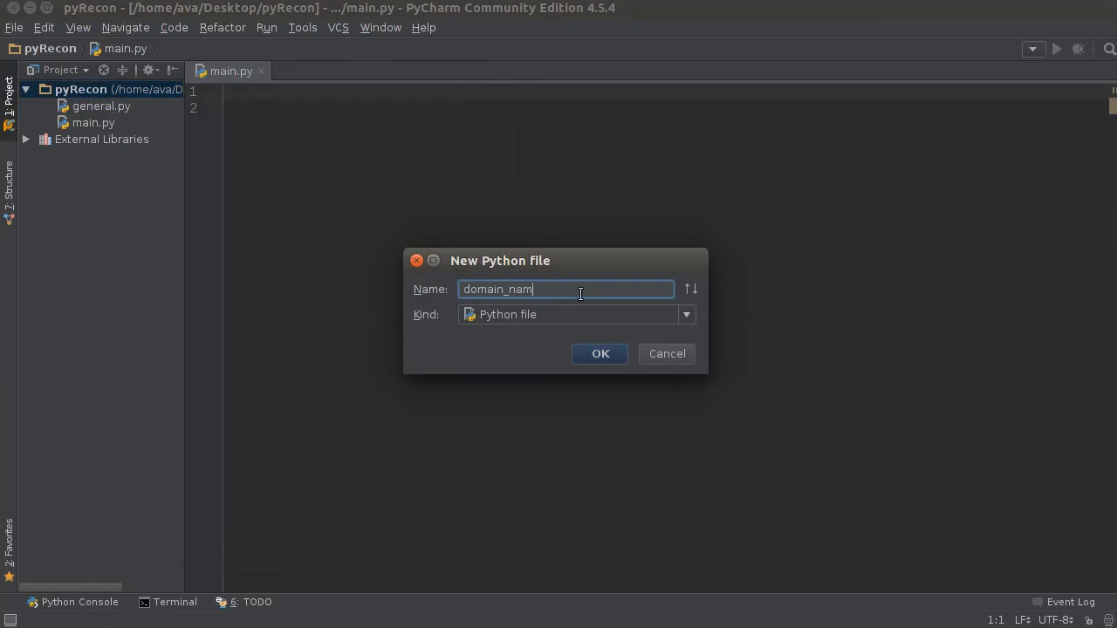
type("e.py")
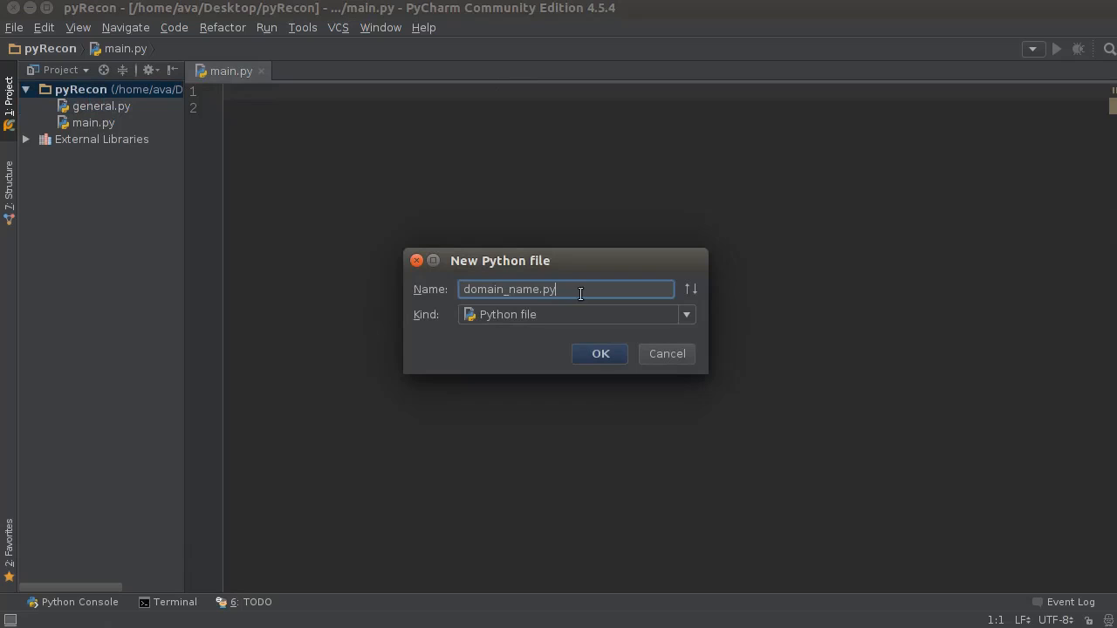
left_click(601, 352)
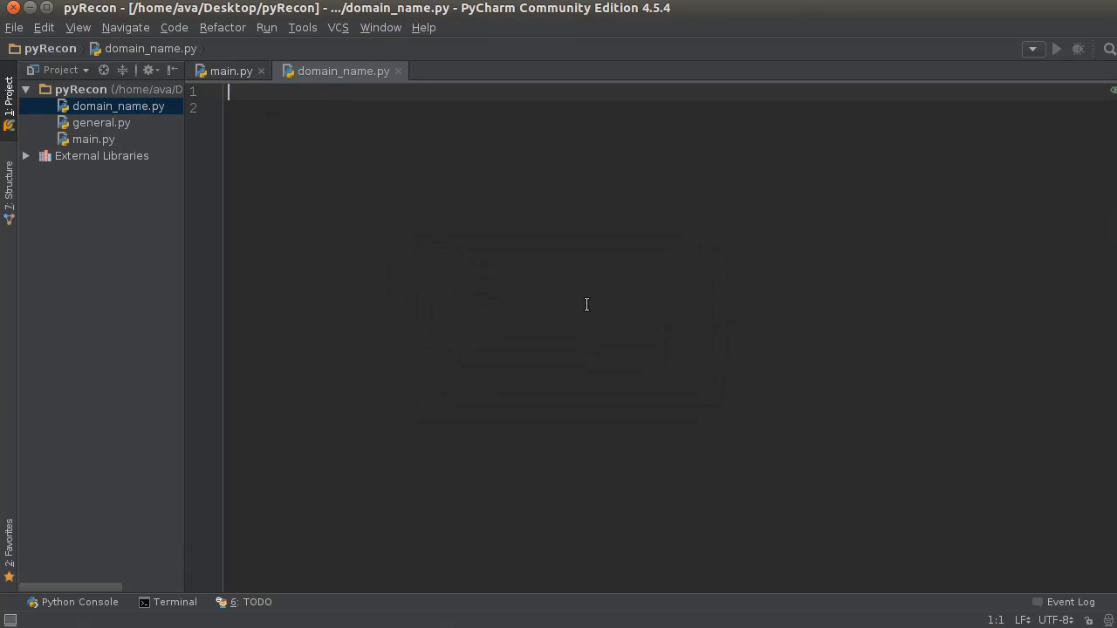
Write from tld import get_tld on line 1 of domain_name.py, leaving a blank line below.
type("from tld")
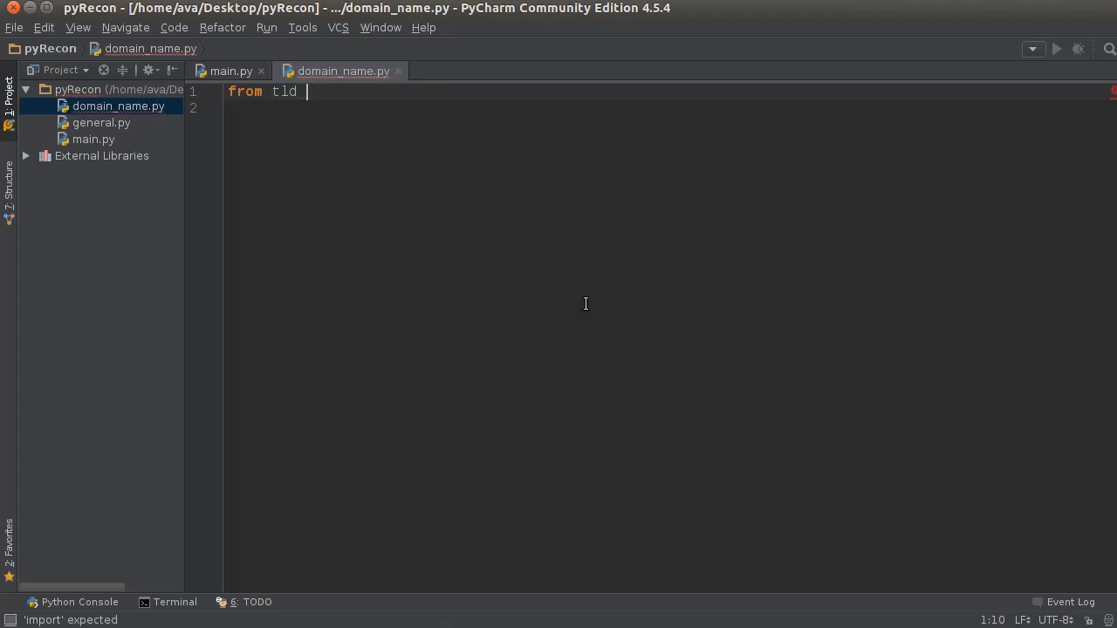
type("imp[or]")
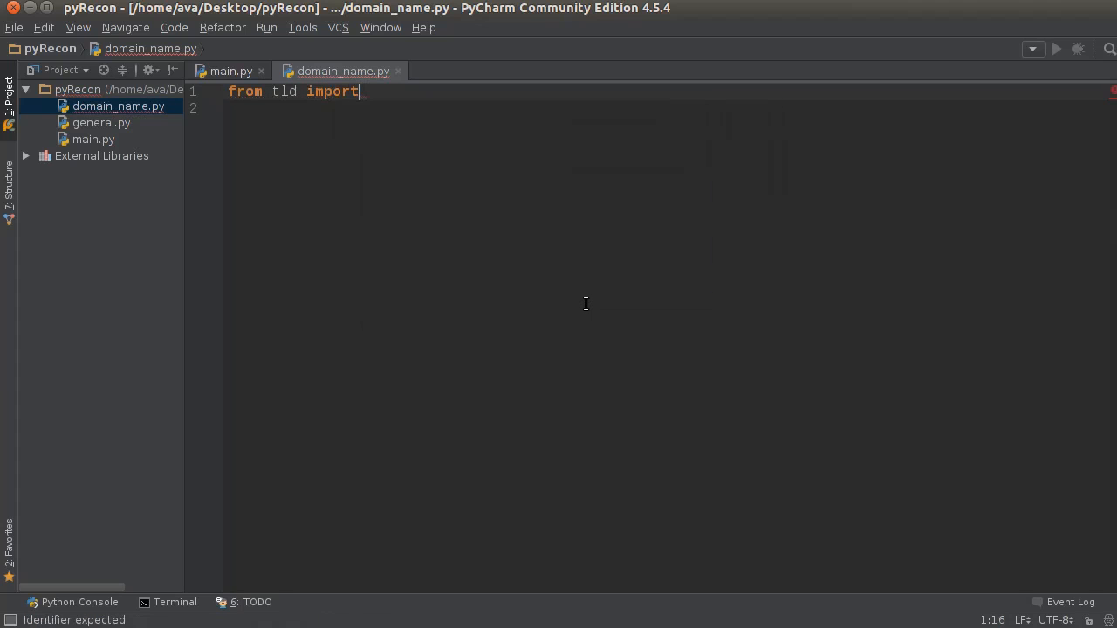
type("get_tld")
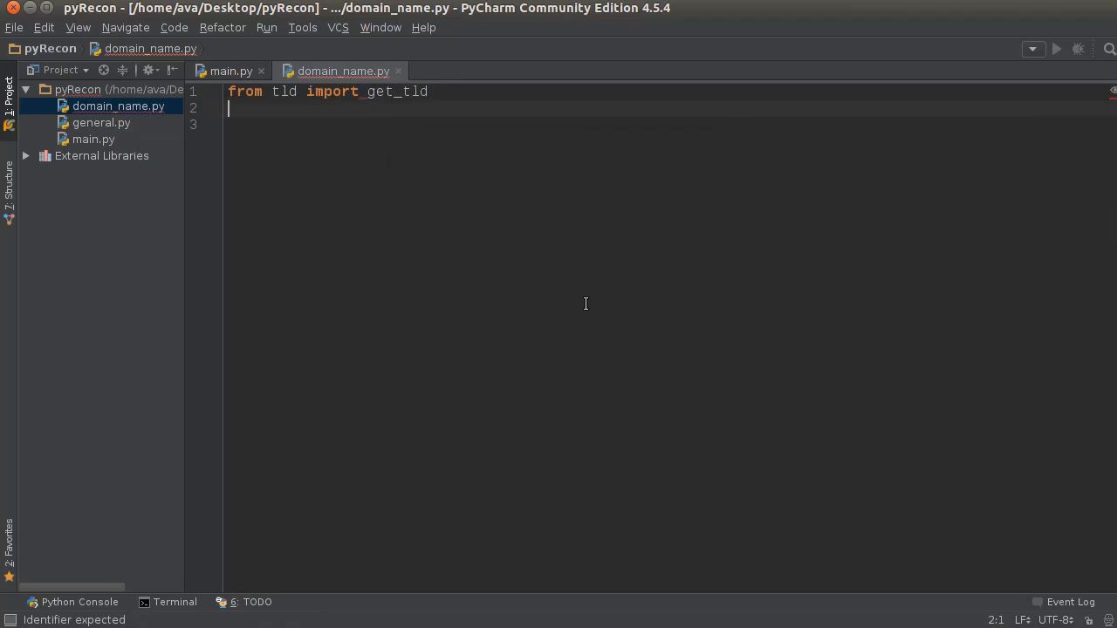
key("enter")
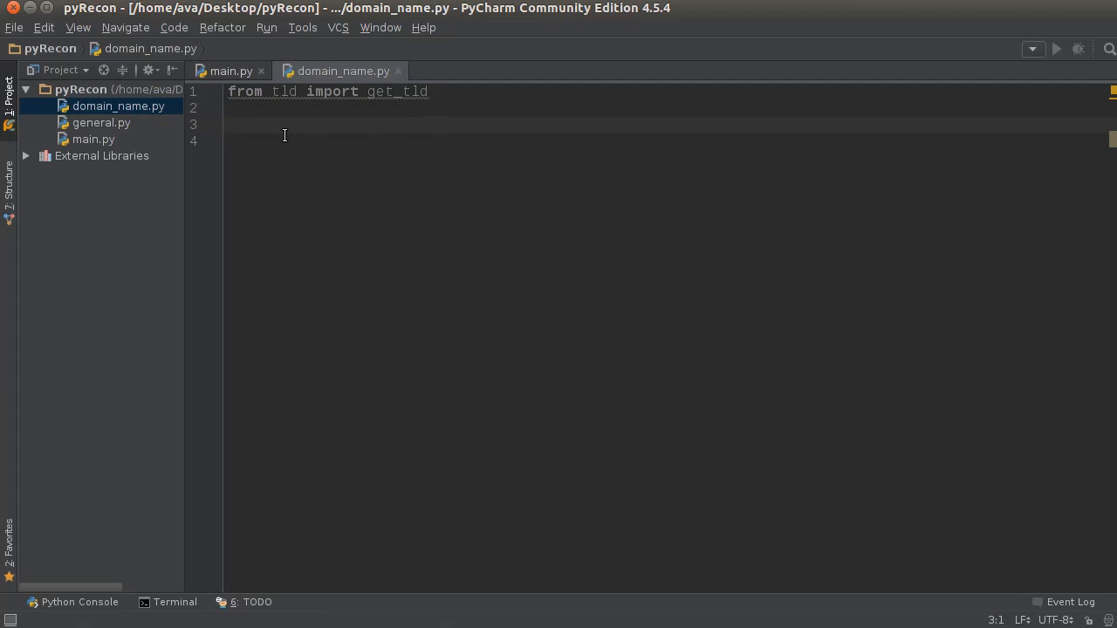
mouse_move(8, 32)
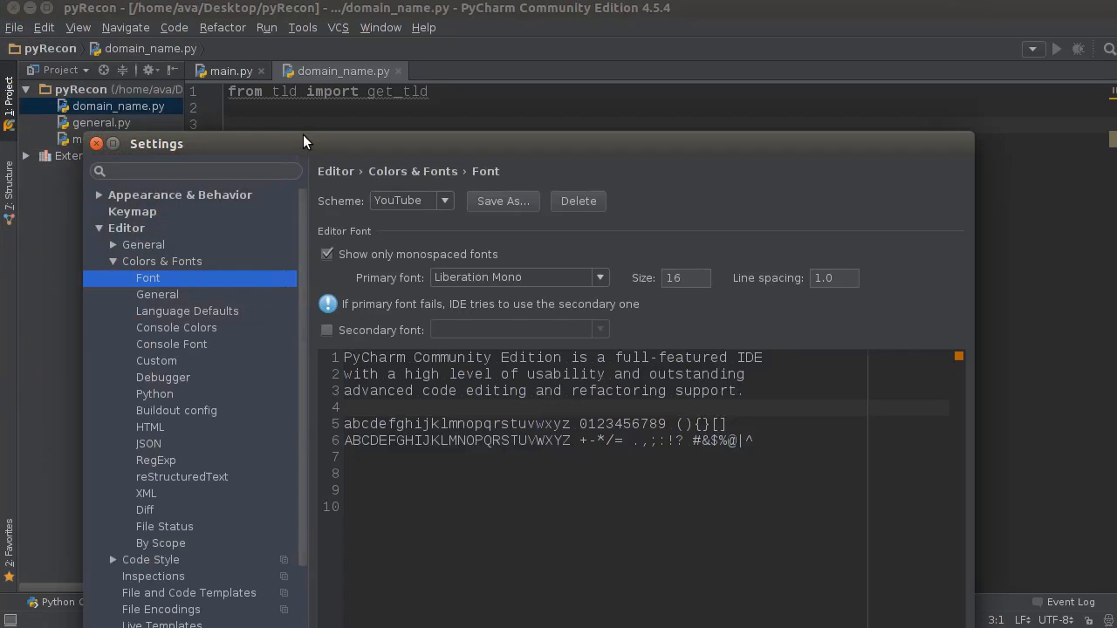
Navigate Settings to Project: pyRecon > Project Interpreter to list its installed packages.
left_click(125, 227)
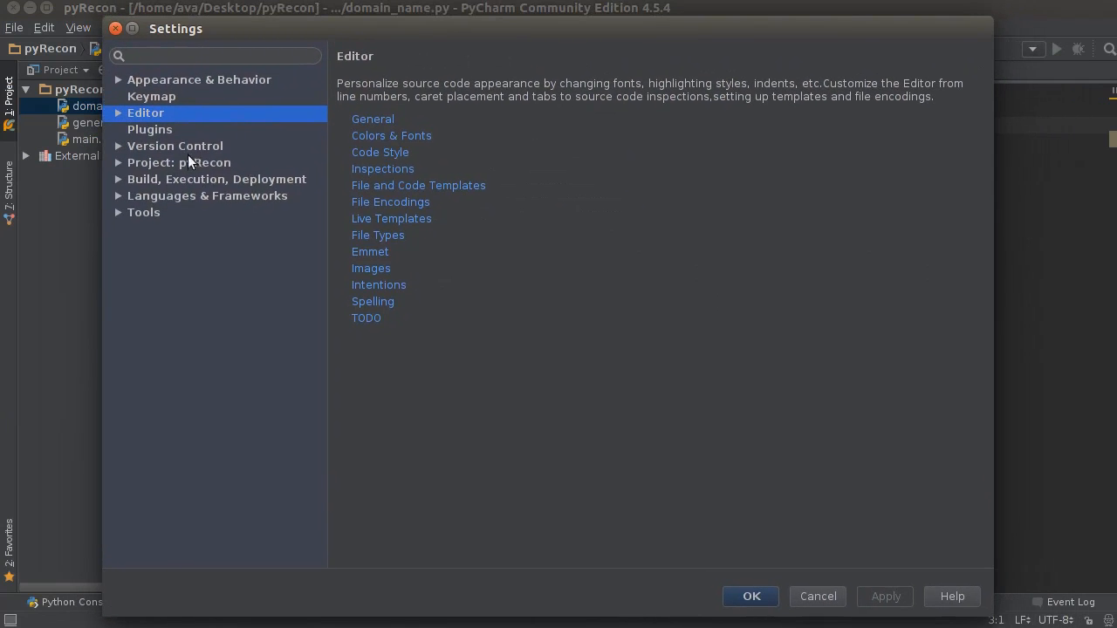
left_click(178, 162)
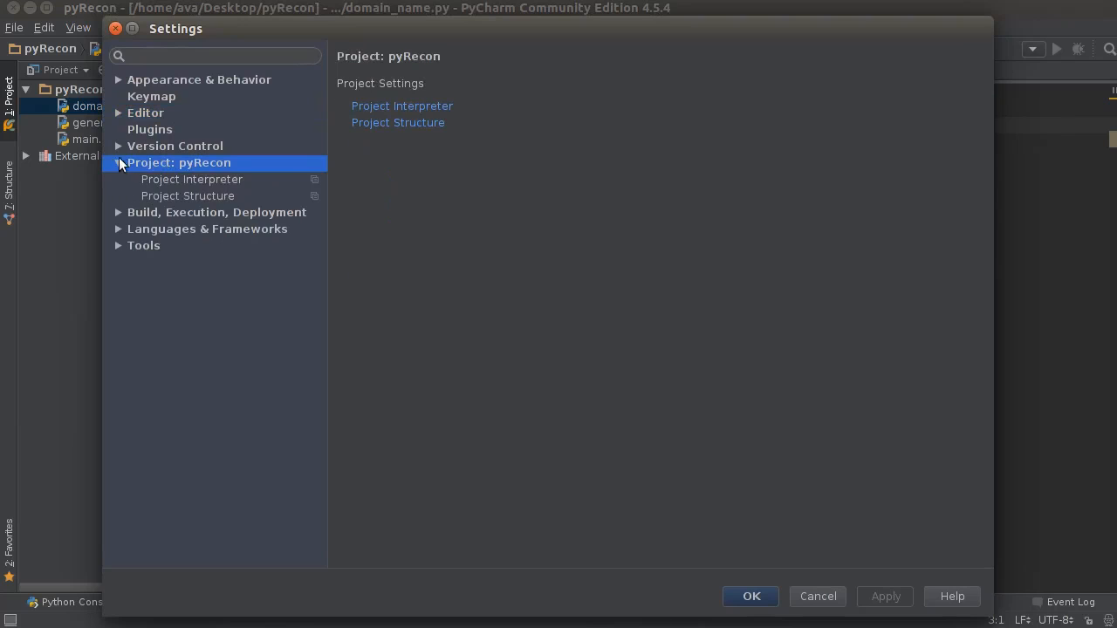
left_click(192, 178)
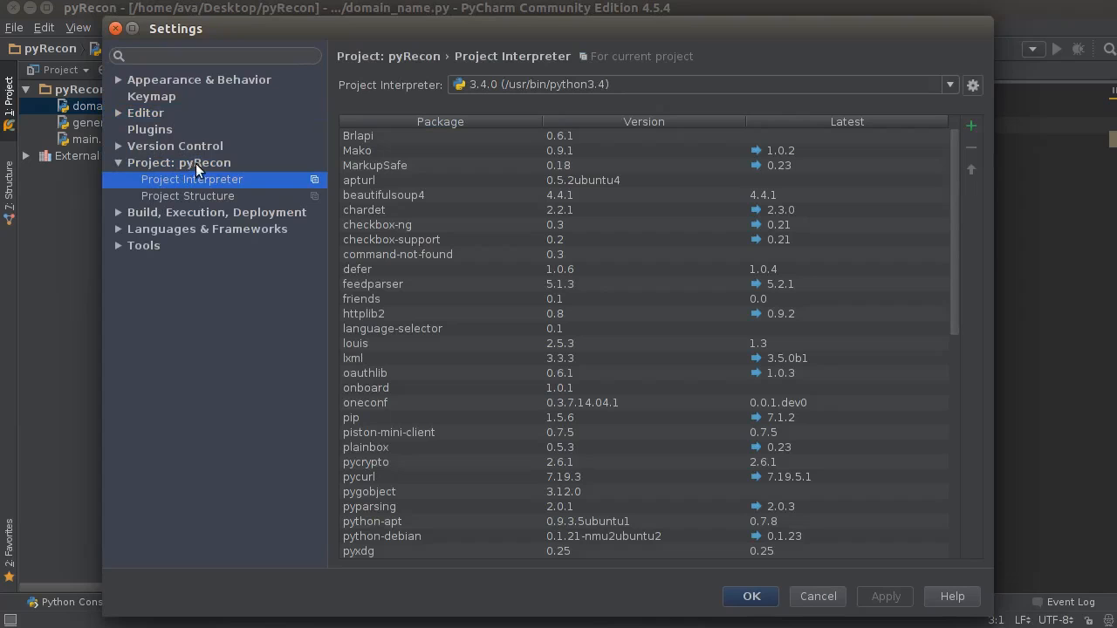
mouse_move(185, 185)
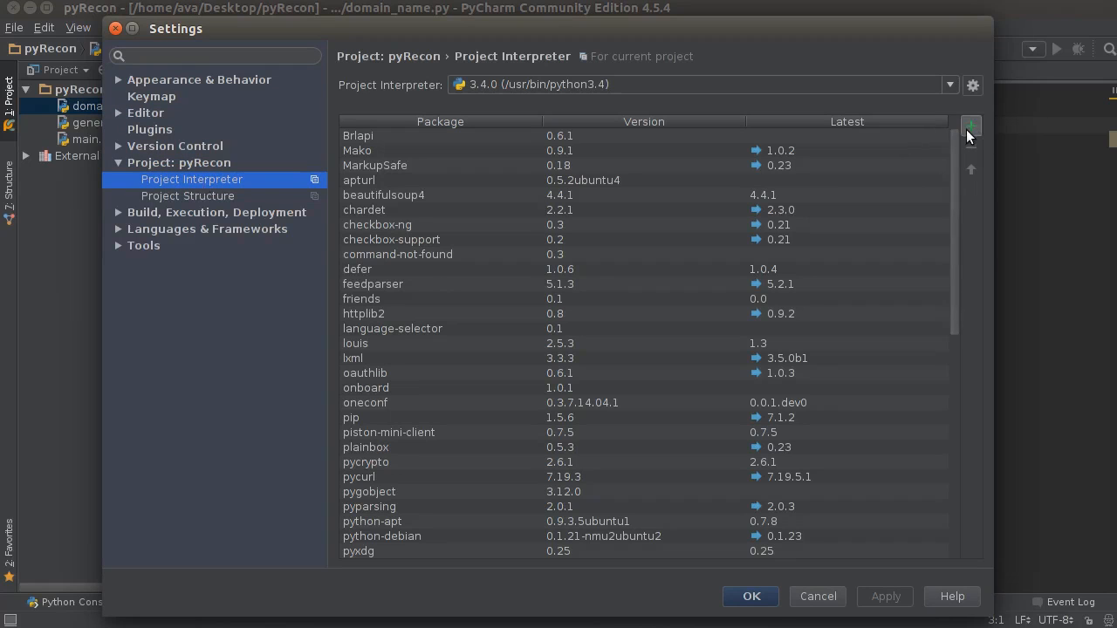
Search available packages for tld and select the tld package (version 0.7.4) to install.
left_click(971, 125)
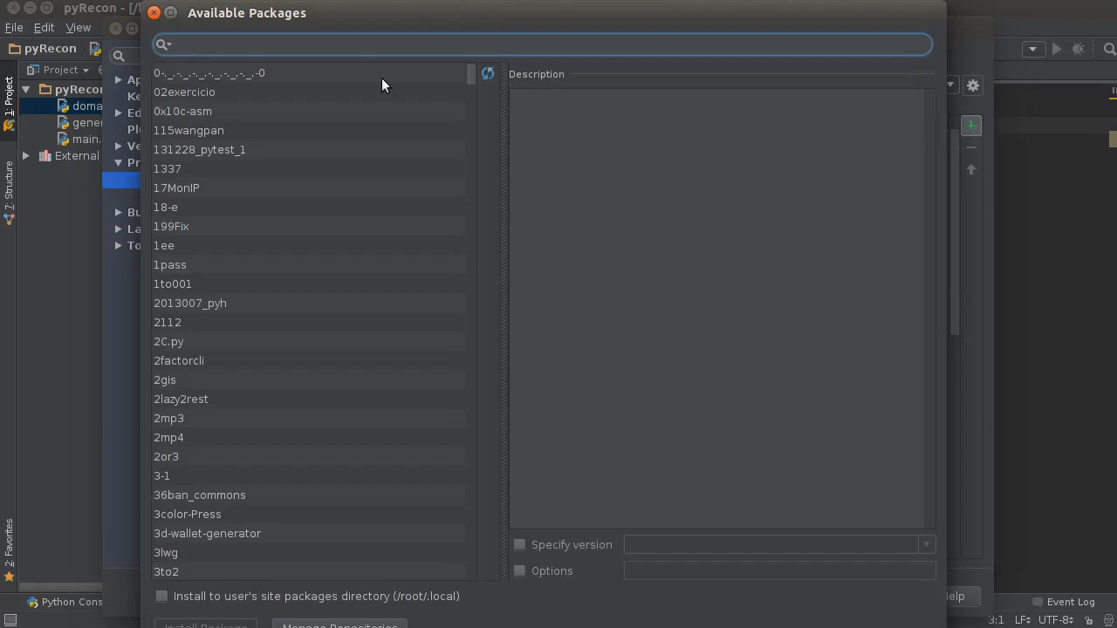
type("tld")
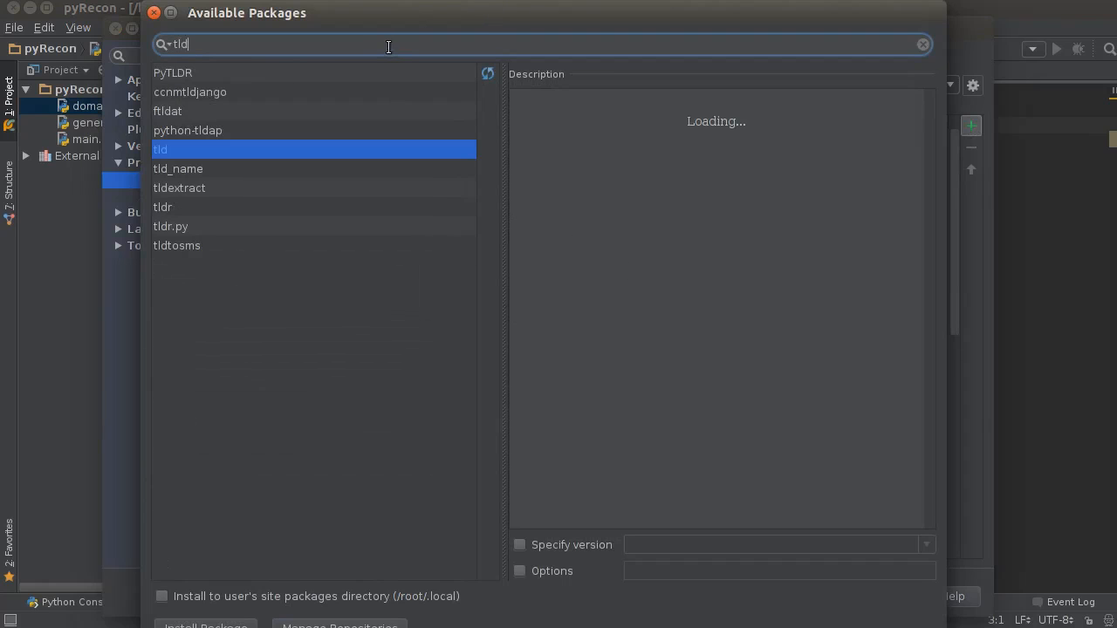
left_click(161, 150)
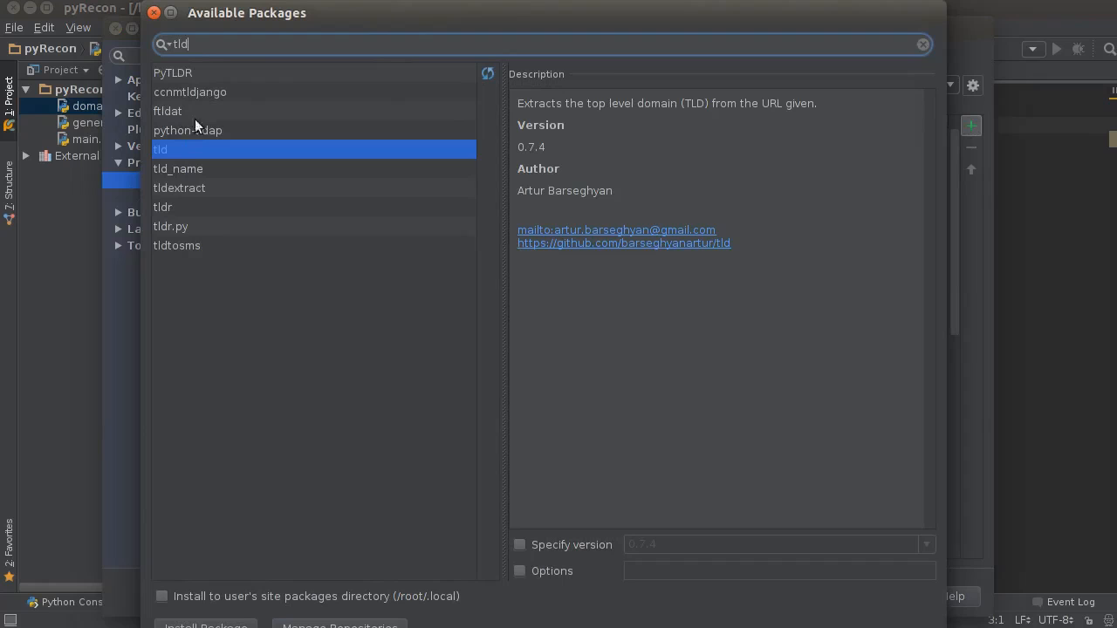
mouse_move(181, 155)
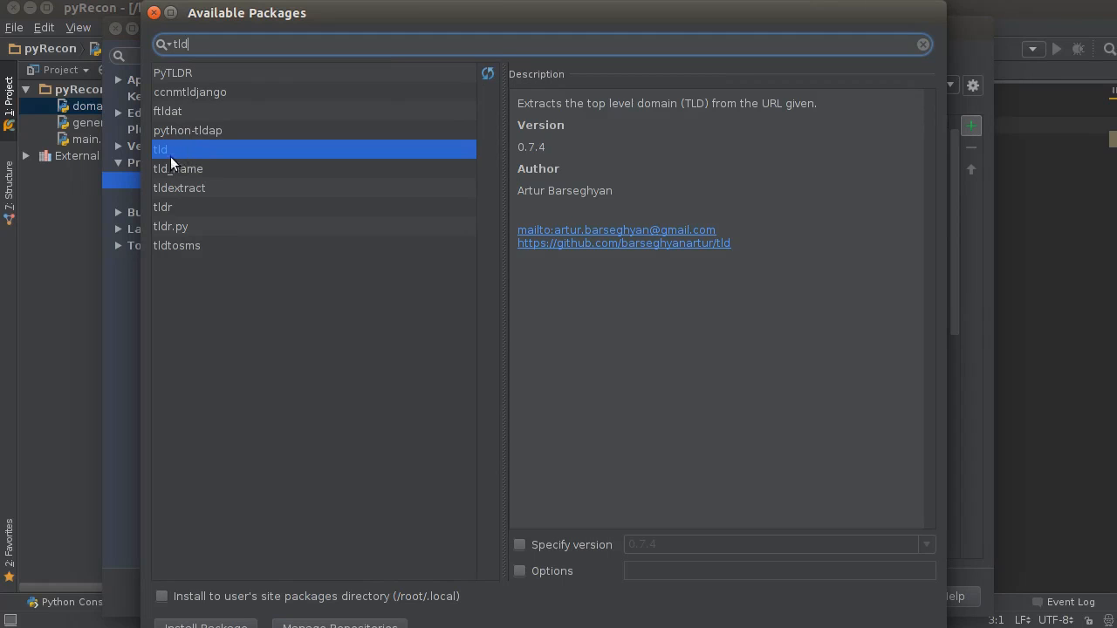
mouse_move(388, 12)
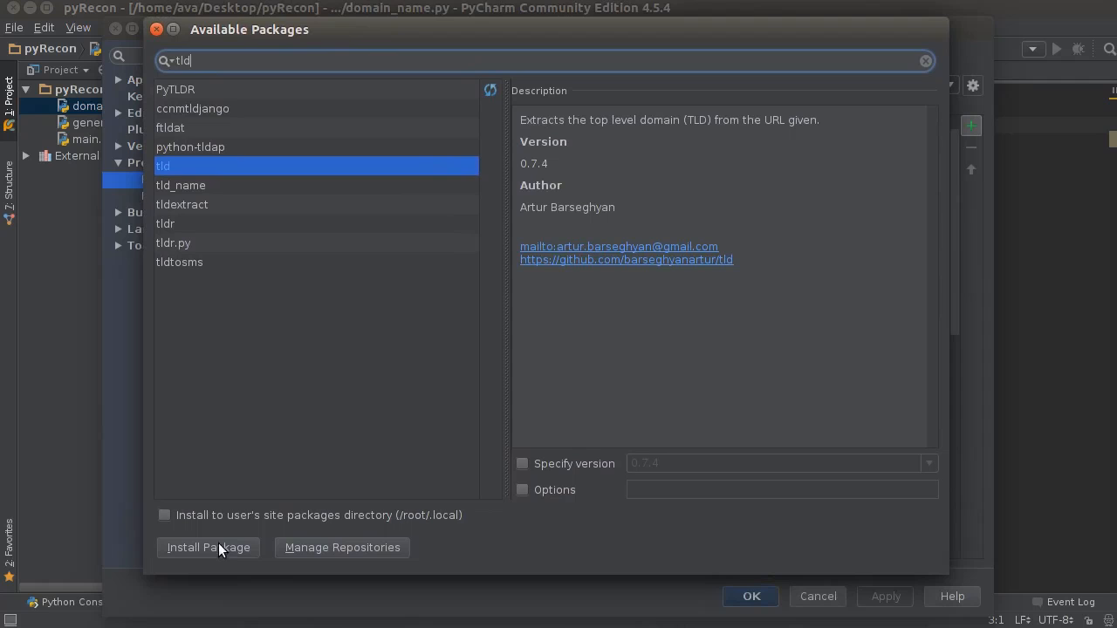
mouse_move(185, 555)
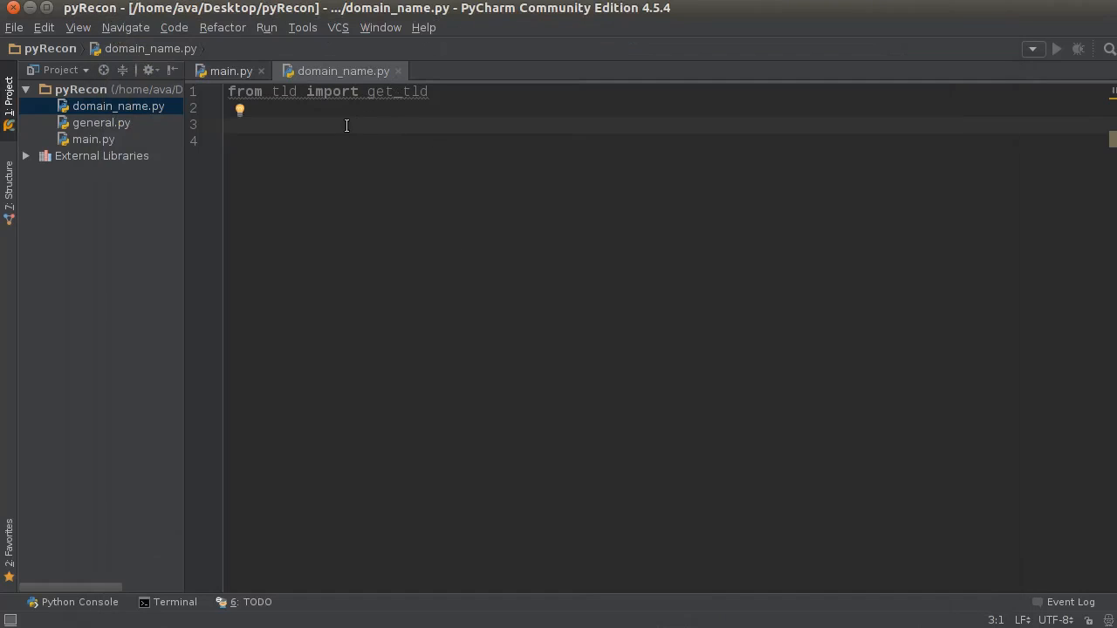
mouse_move(311, 91)
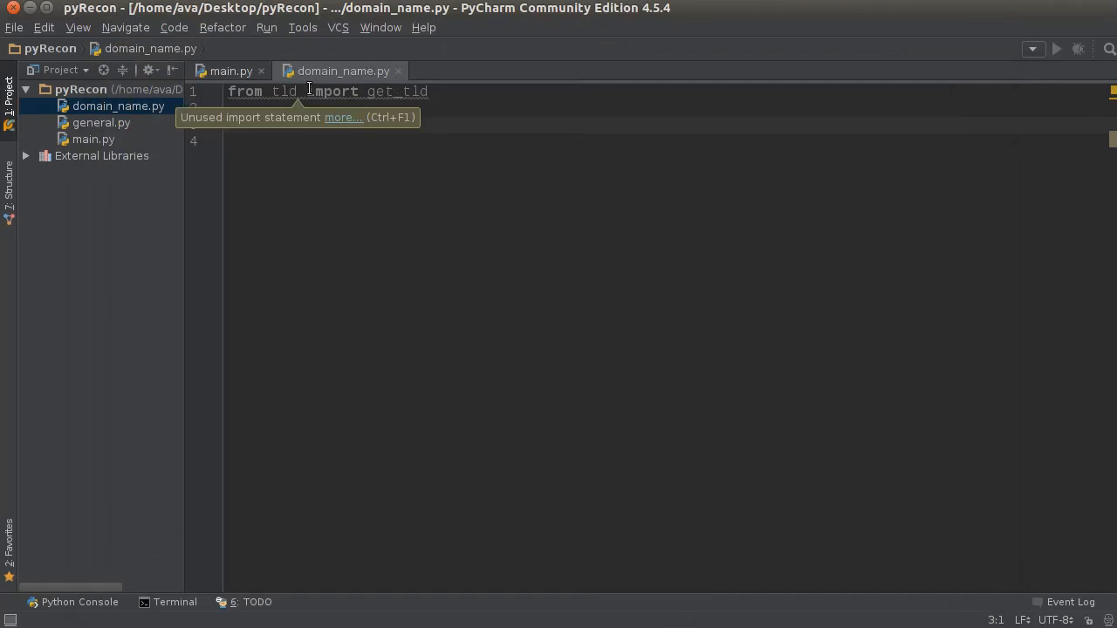
mouse_move(281, 103)
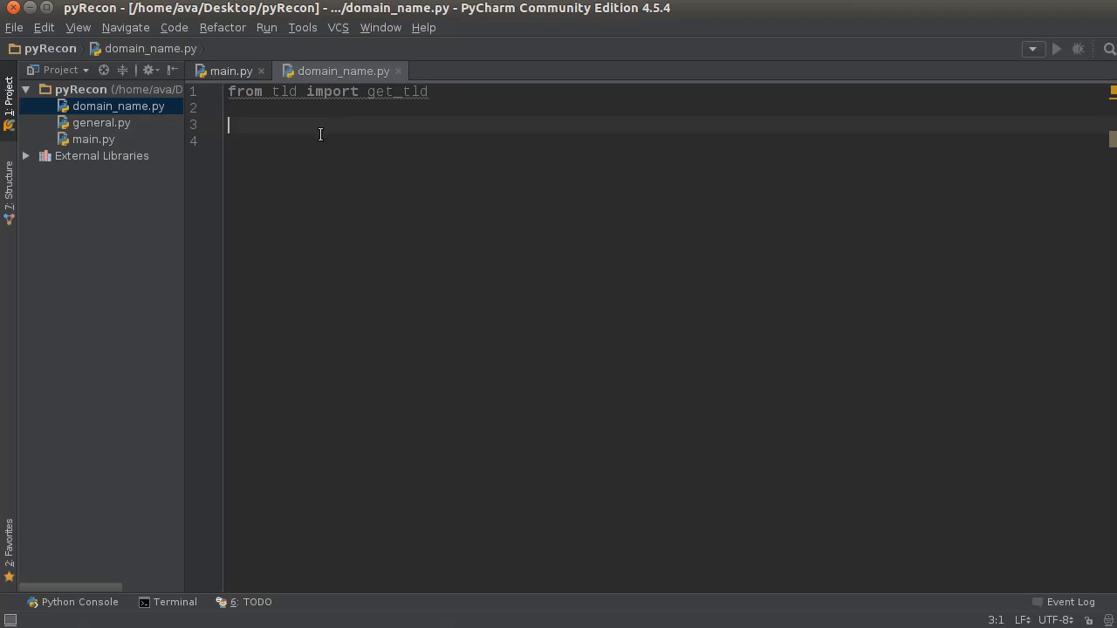
Write the header def get_domain_name(url): and remove the temporary test URL line.
type("def")
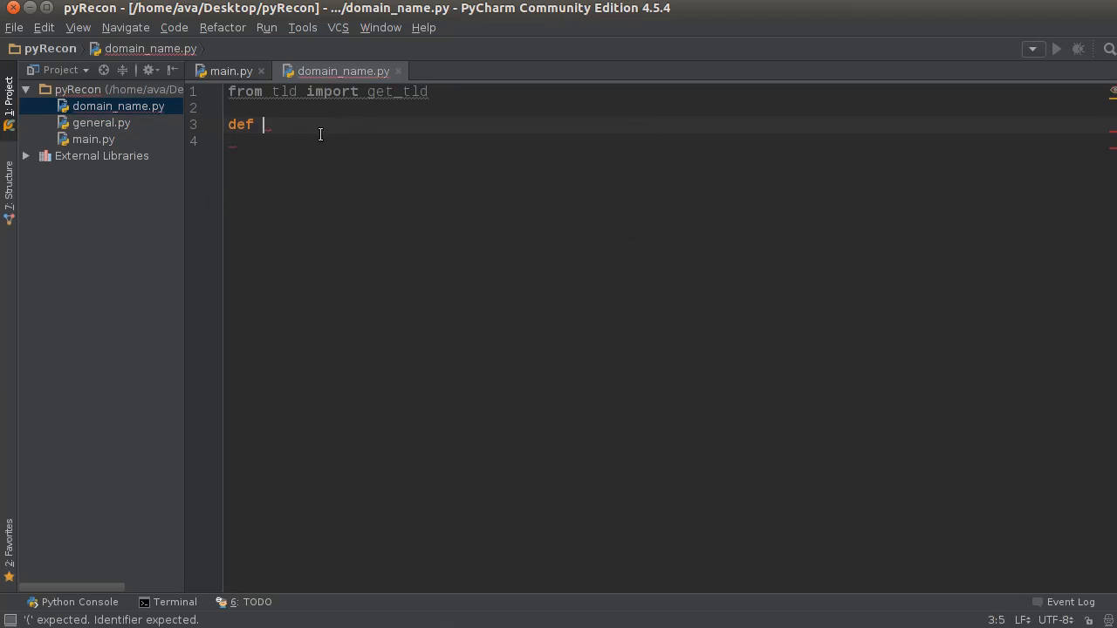
type("get_domain")
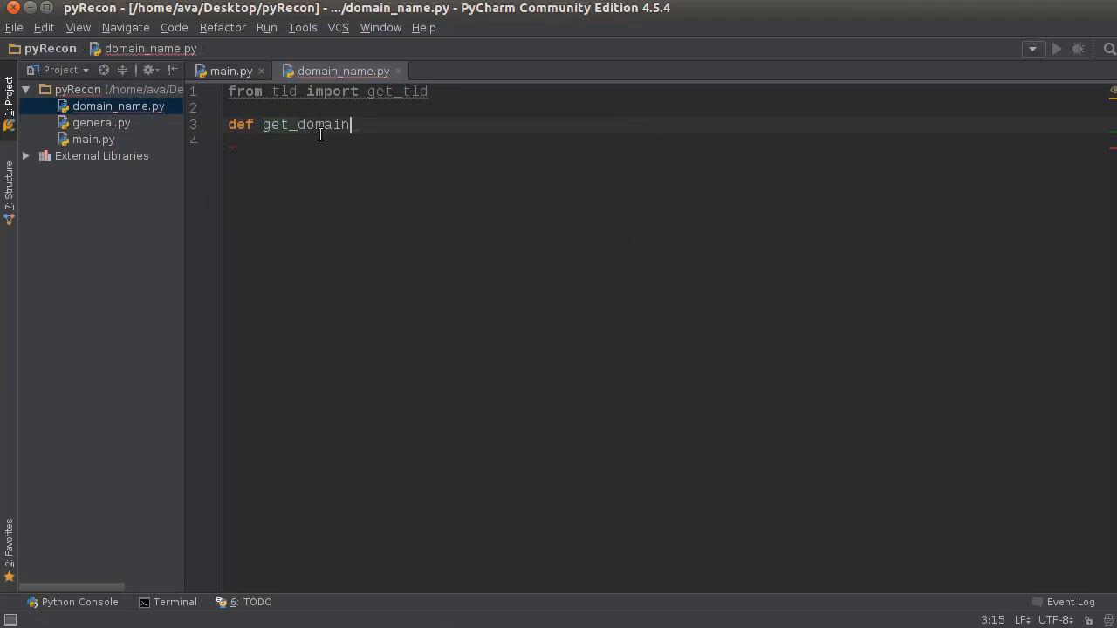
type("_n")
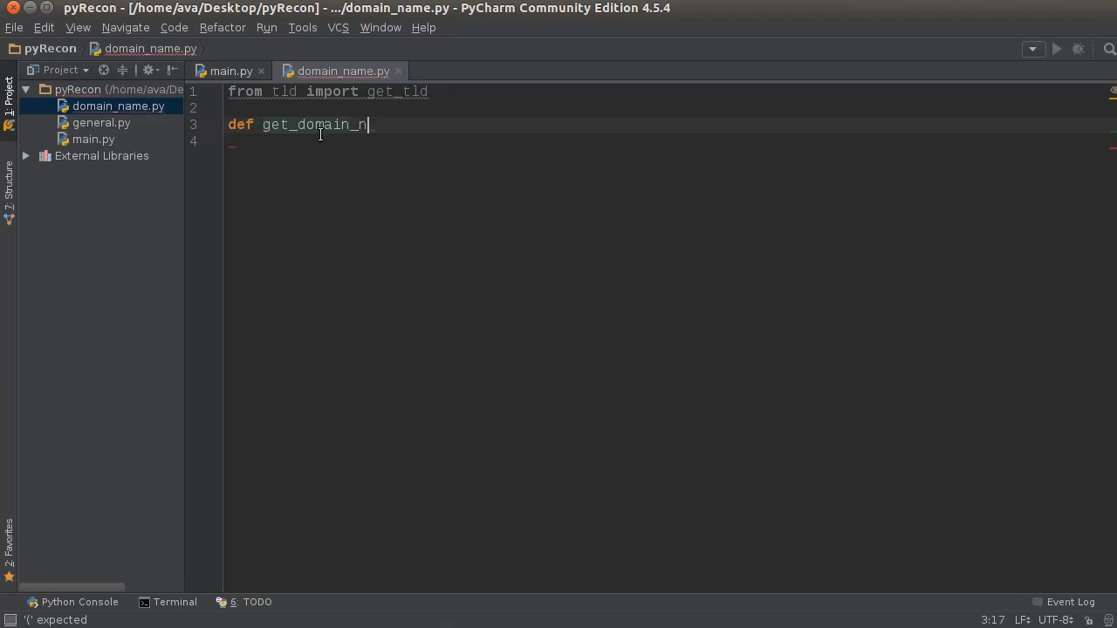
type("ame()")
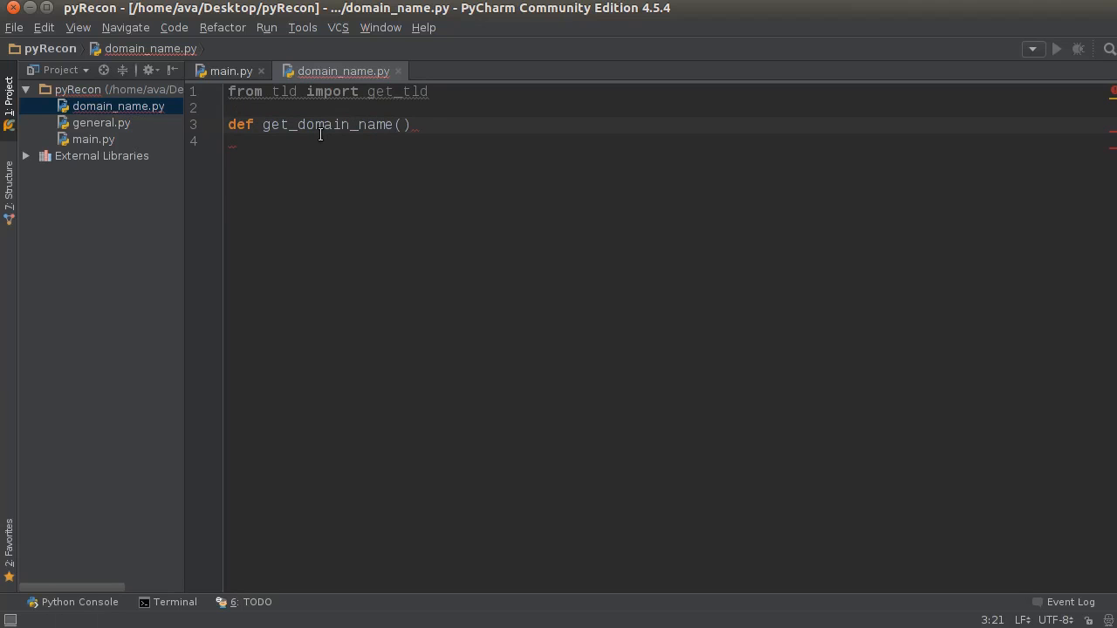
type("url):")
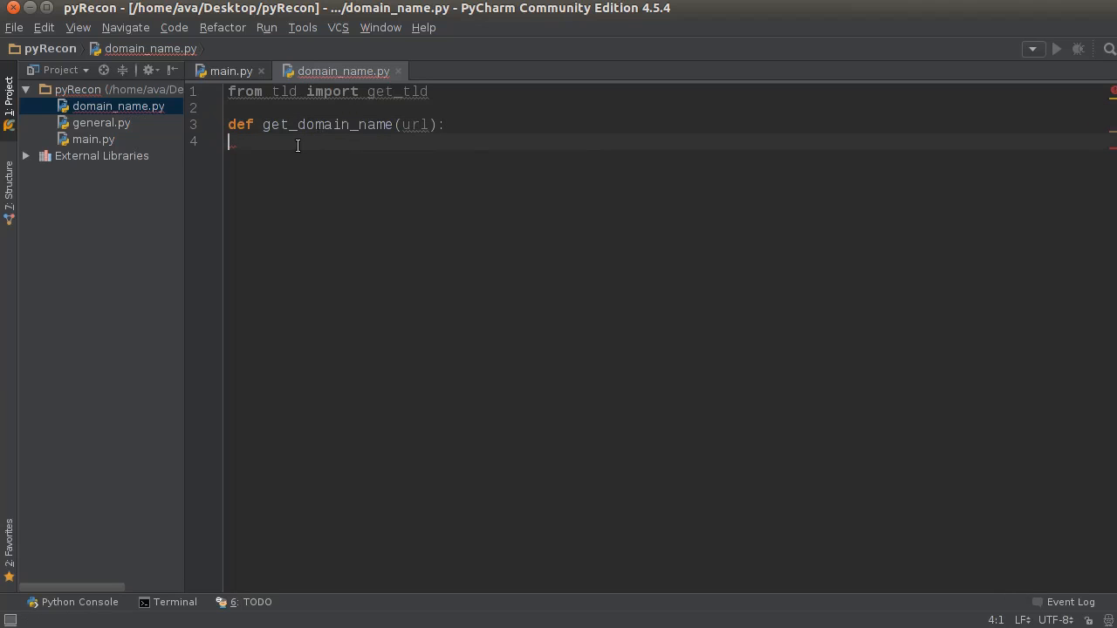
type("https://www.thenewboston.com/")
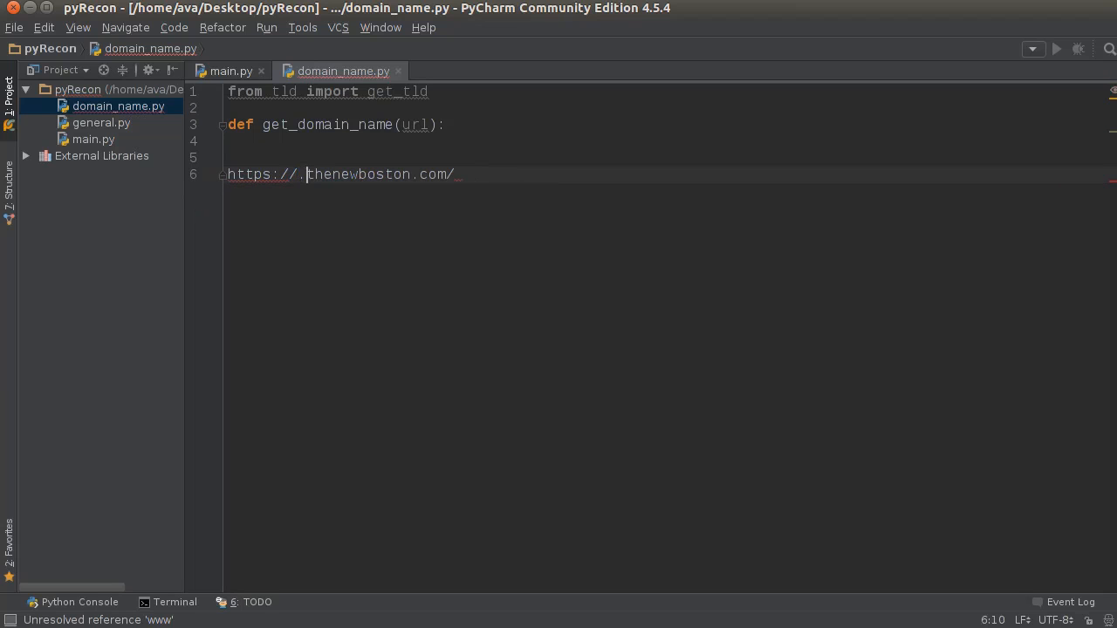
key("BackSpace")
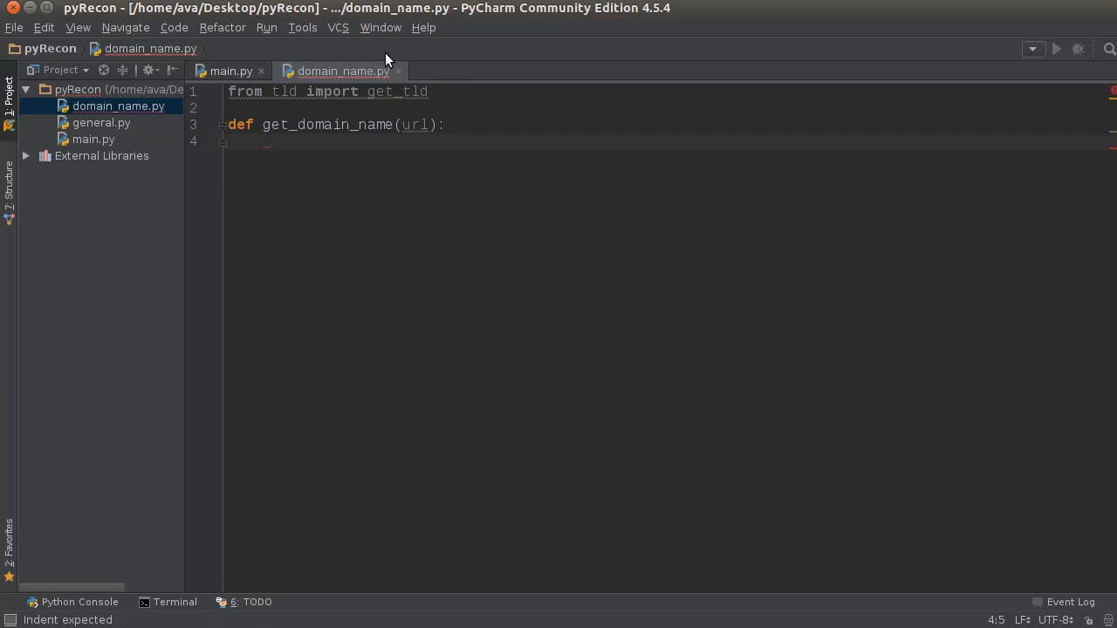
Fill the body with domain_name = get_tld(url) and return domain_name.
type("domain")
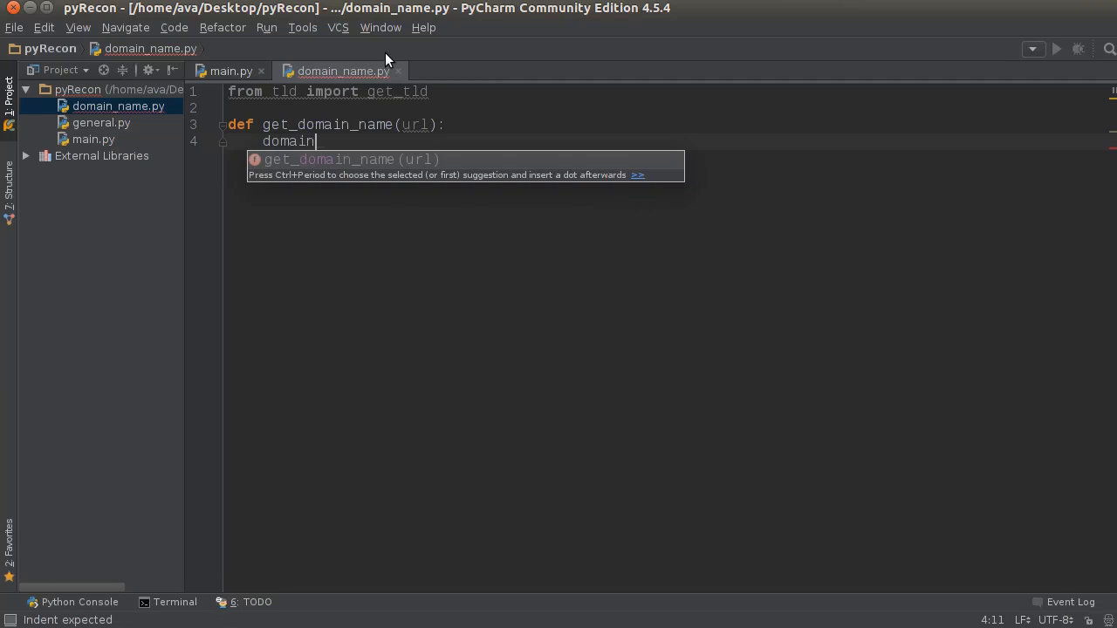
type("_name")
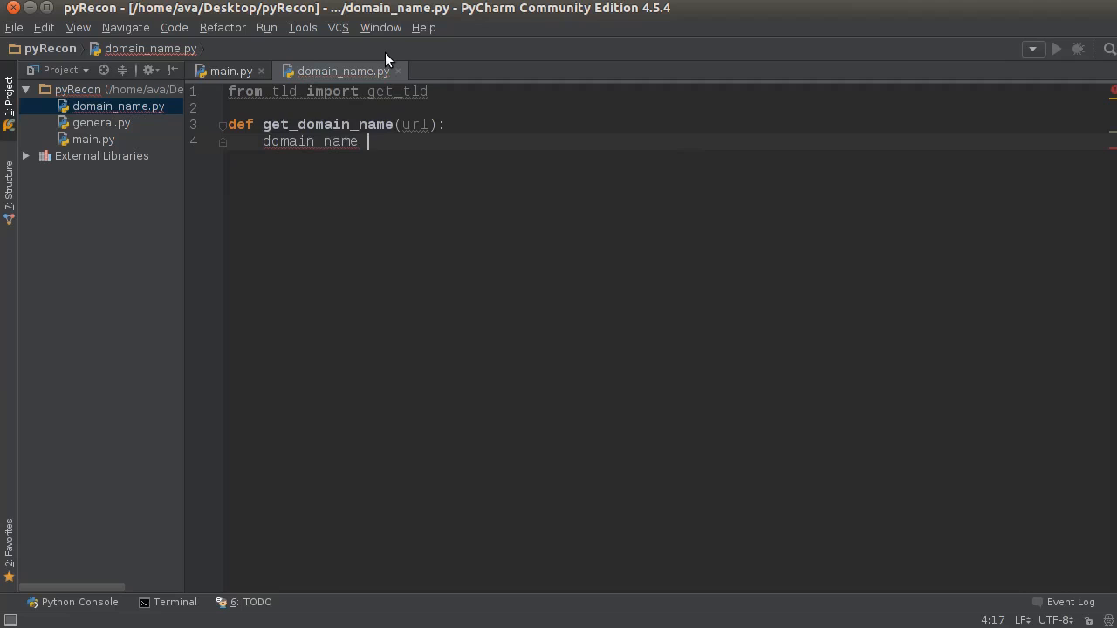
type("= get_tld(")
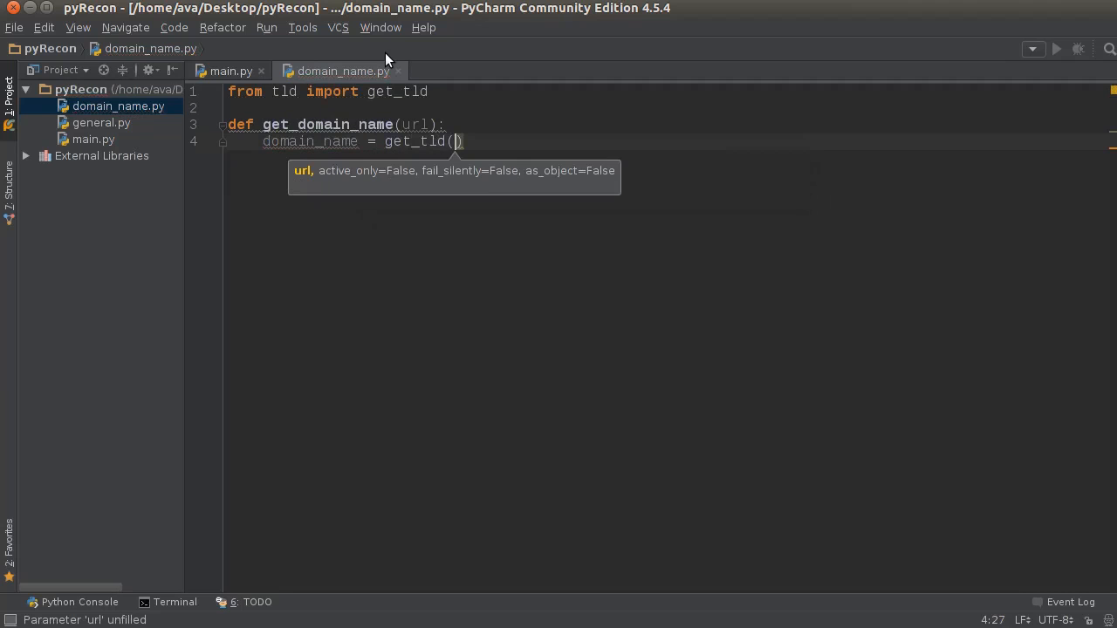
type("url")
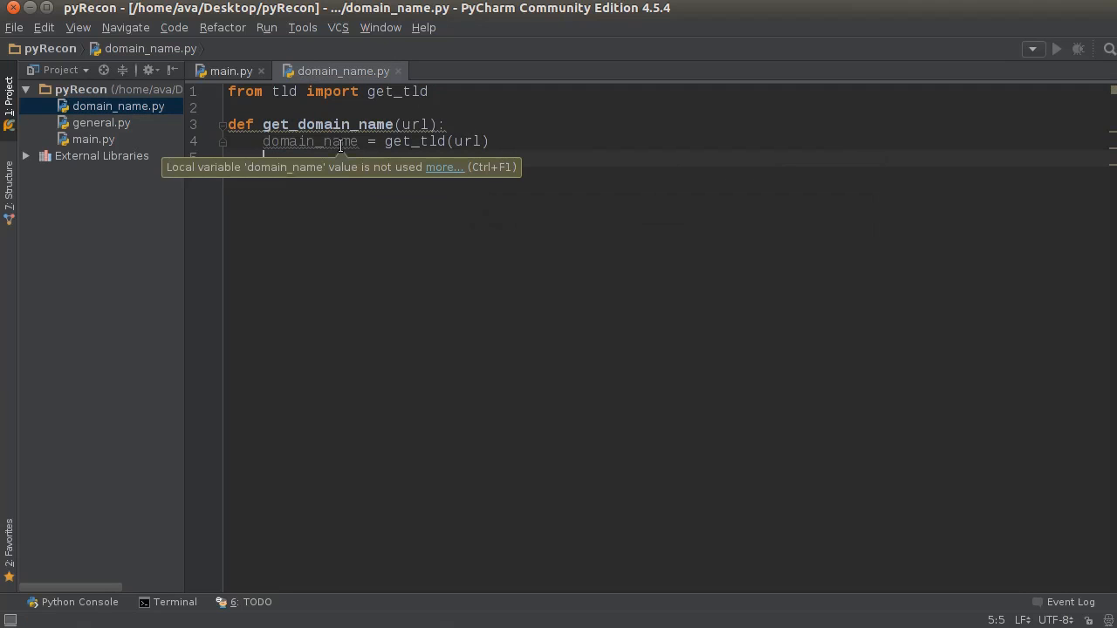
type("return")
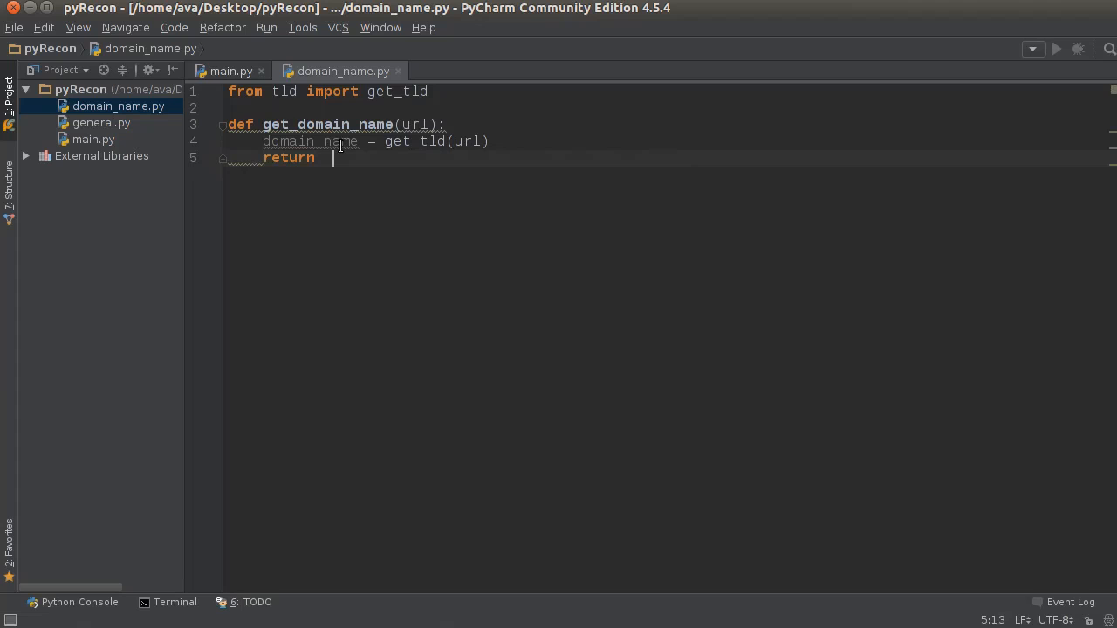
type("domain_name")
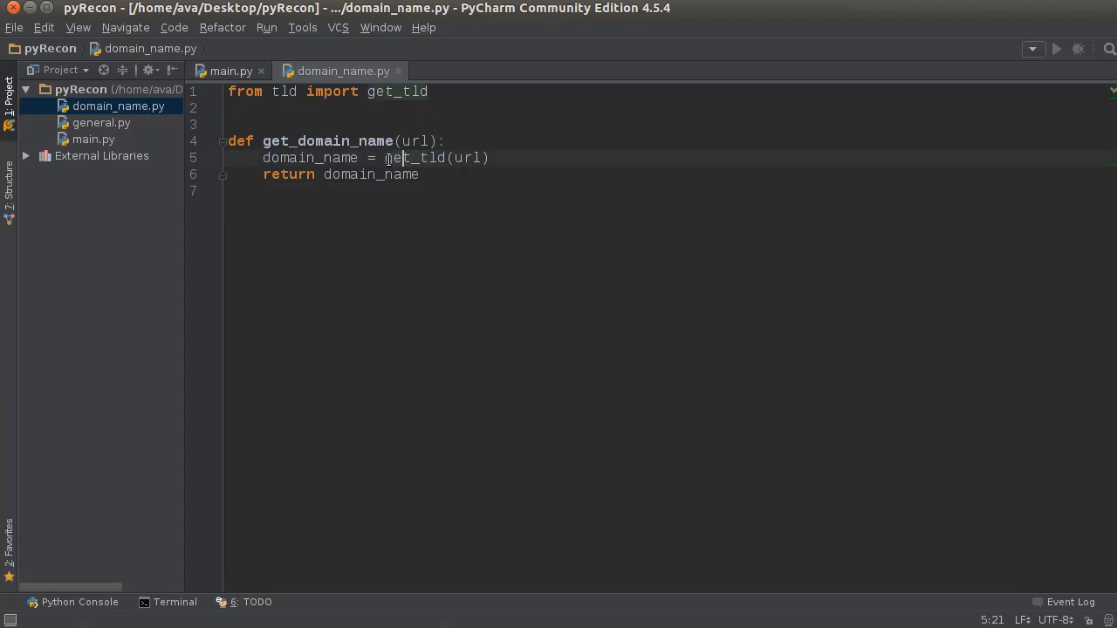
Highlight get_tld and the import to review them, then return the cursor to the function header.
double_click(412, 157)
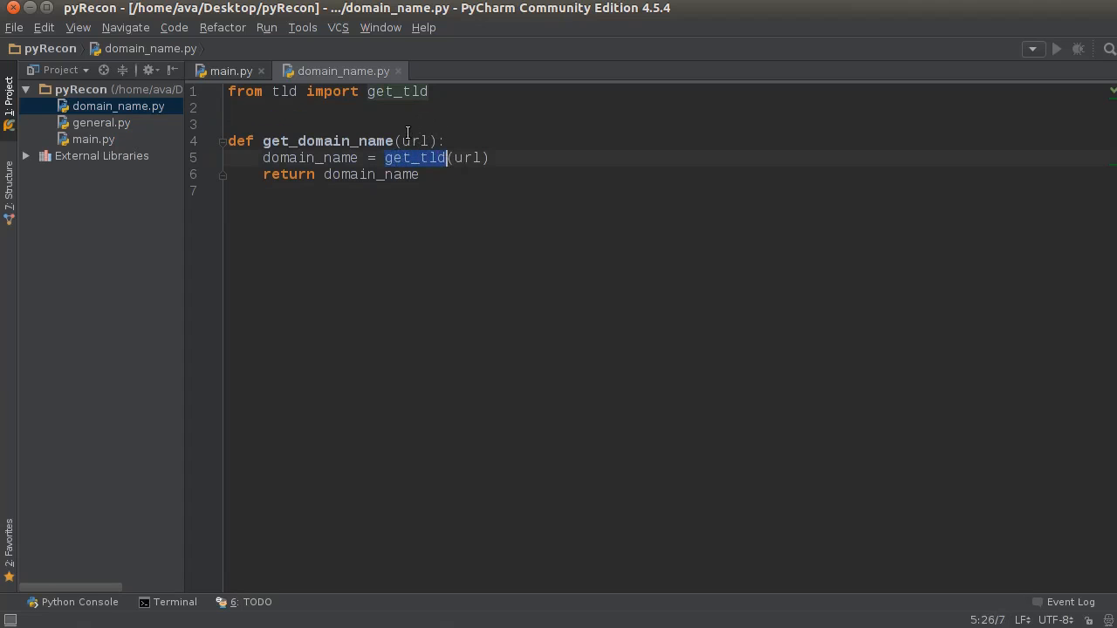
double_click(282, 91)
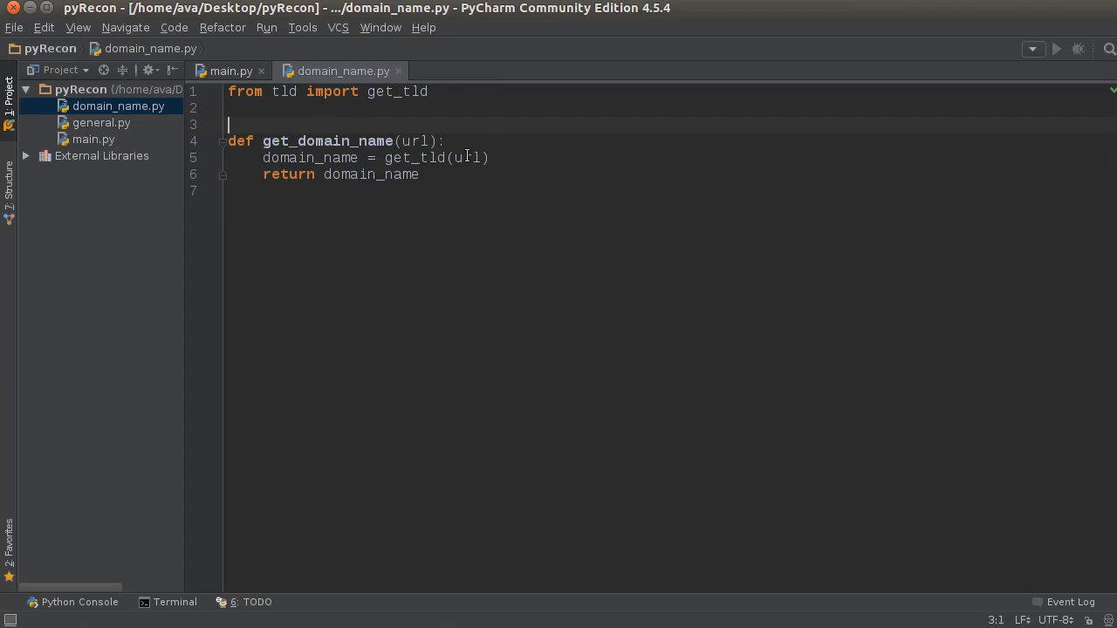
left_click(447, 140)
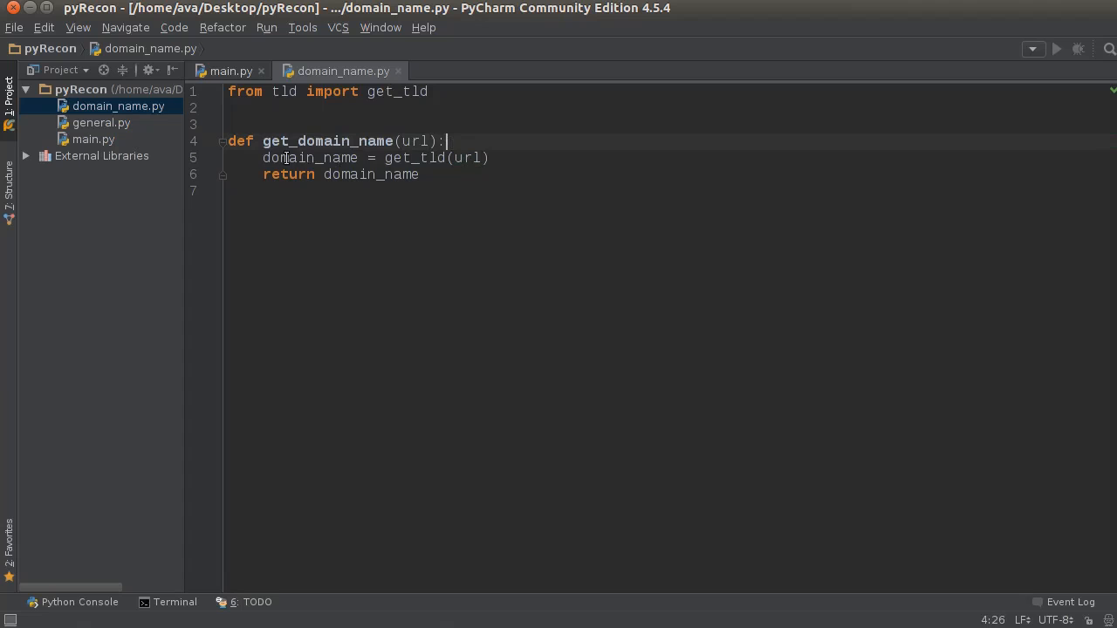
mouse_move(443, 182)
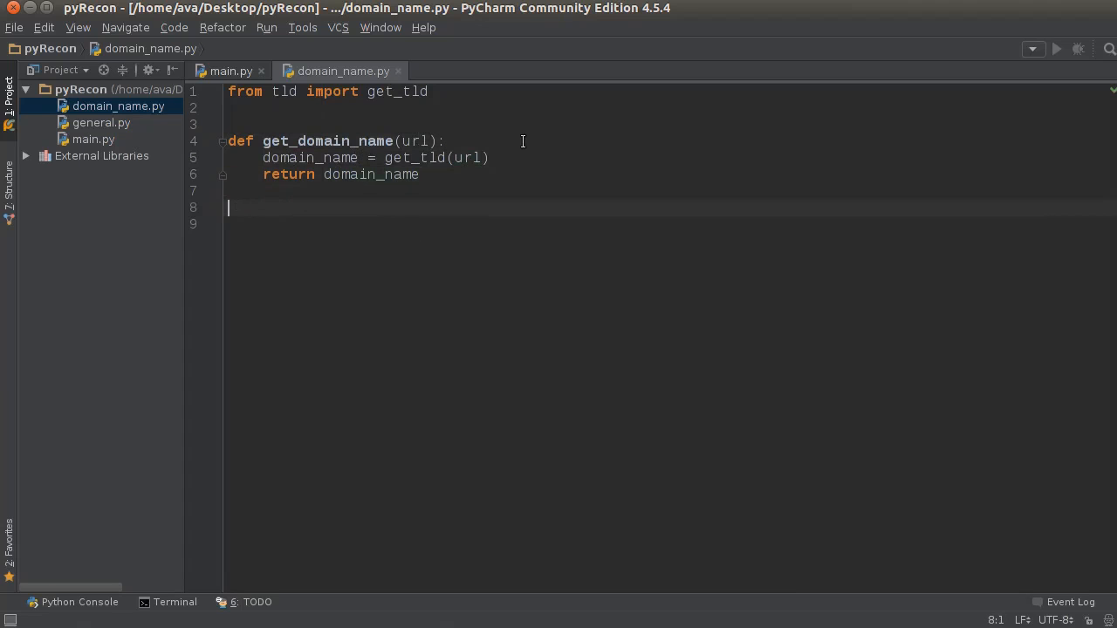
type("pr")
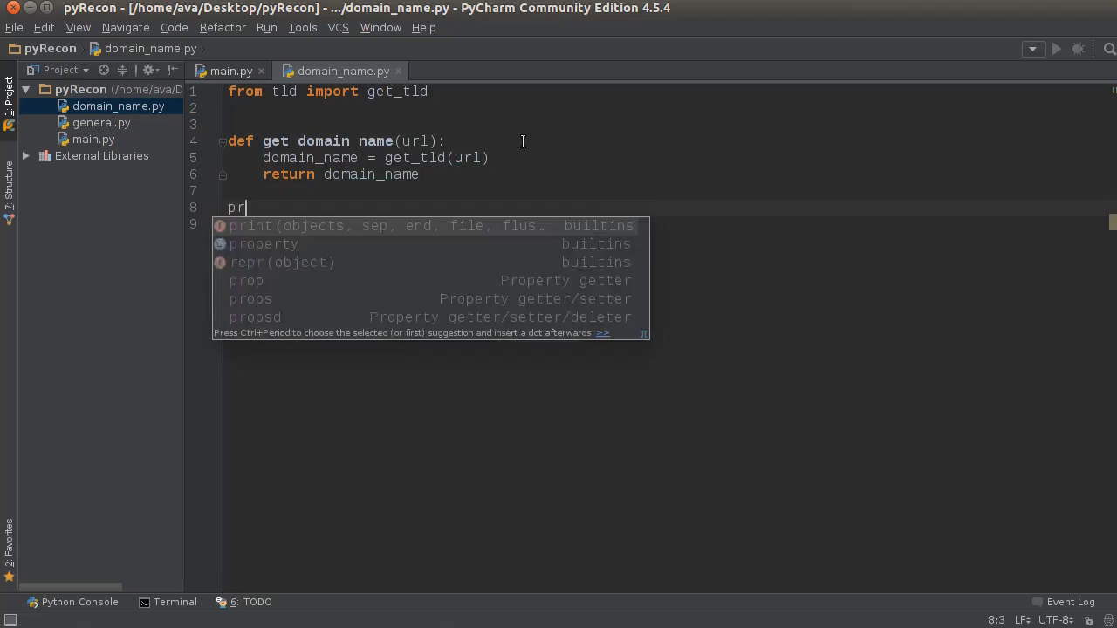
key("Tab")
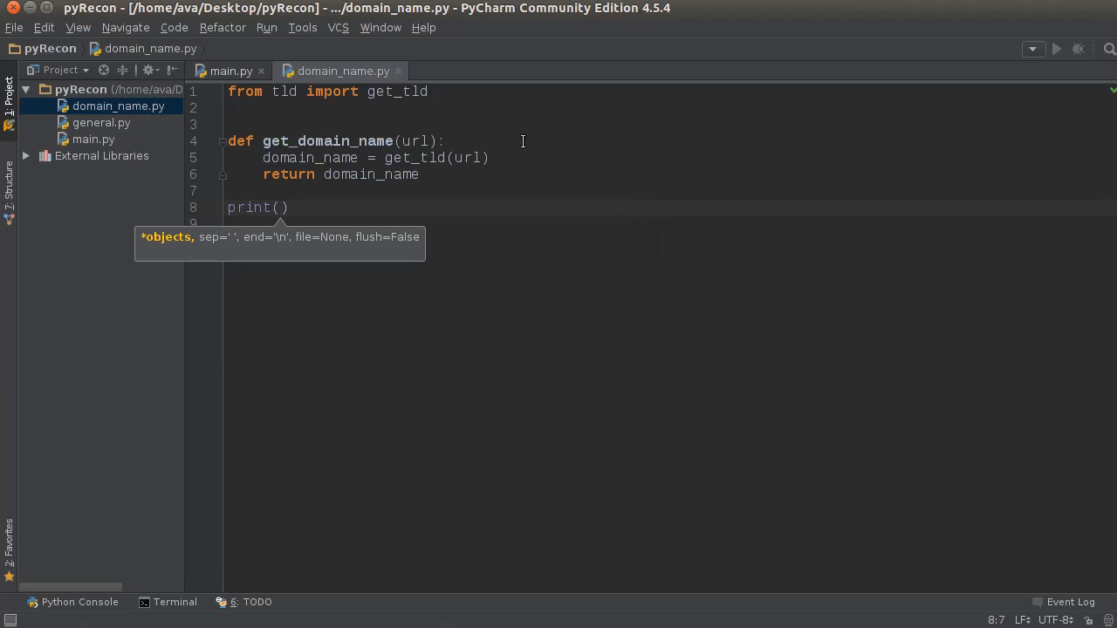
type("get_domain_name()")
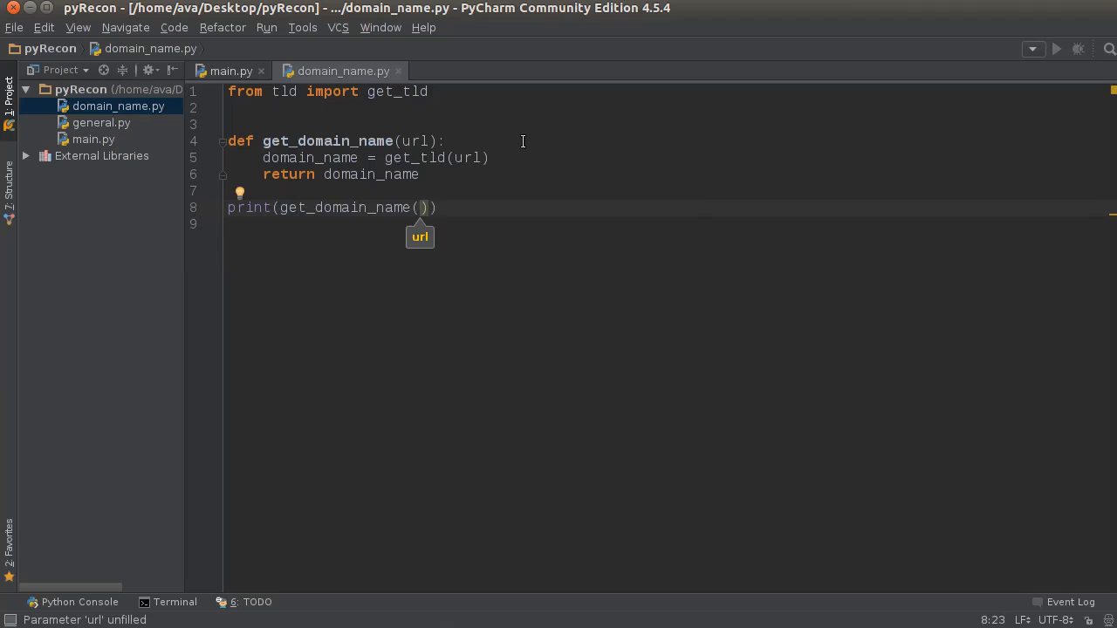
type("'https://www.thenewboston.com/'")
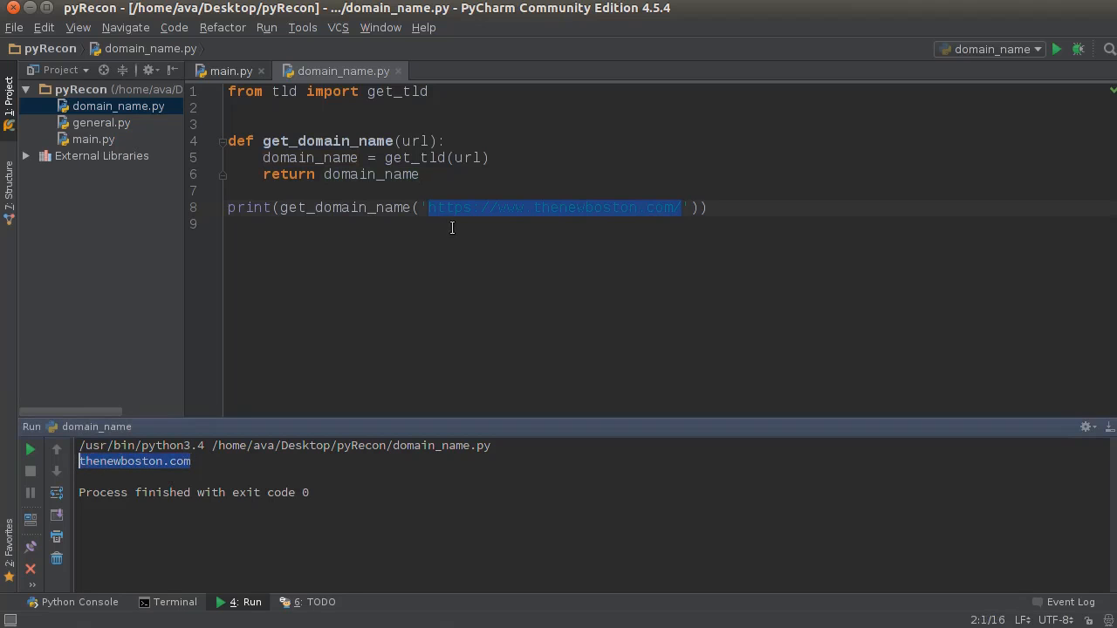
left_click(473, 208)
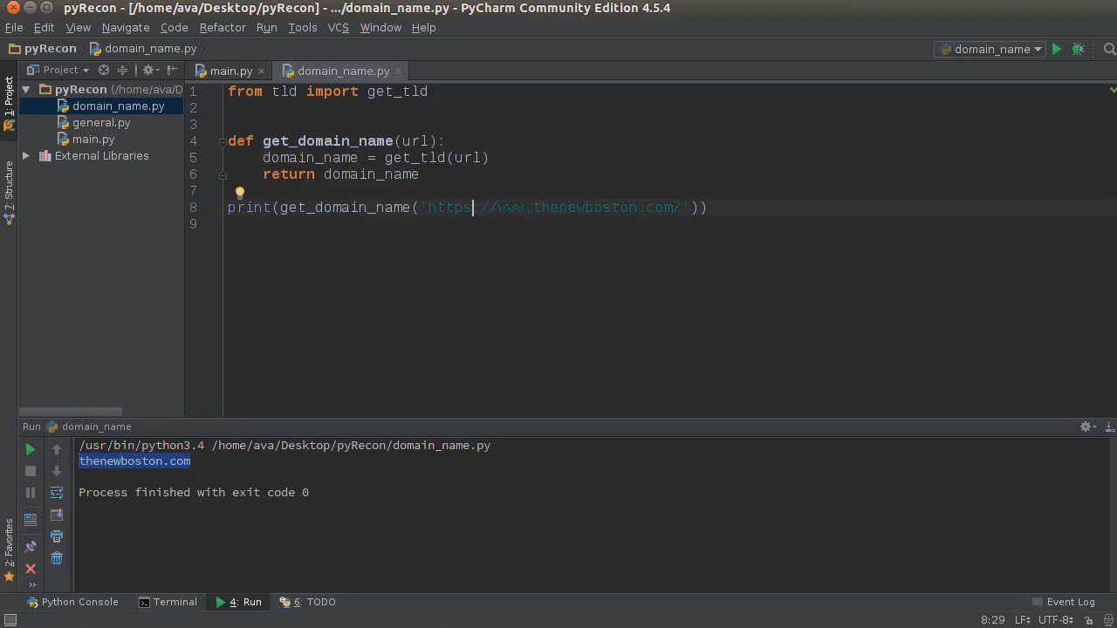